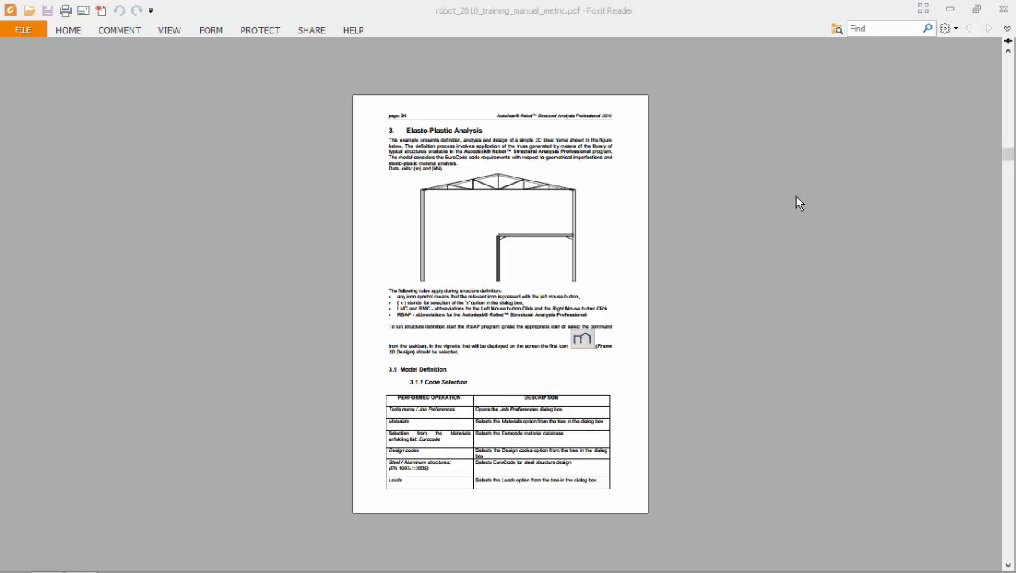
mouse_move(502, 156)
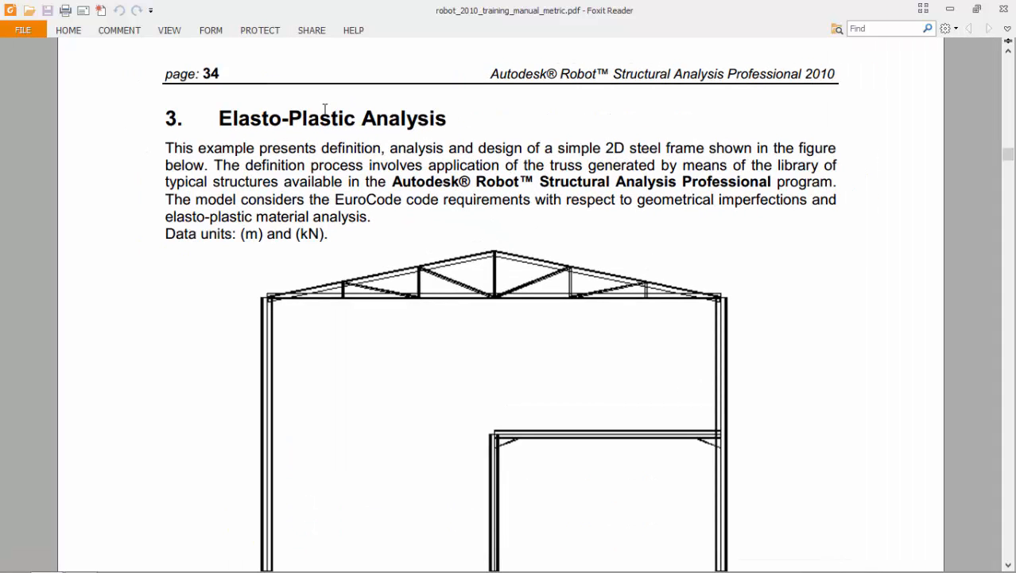
mouse_move(268, 144)
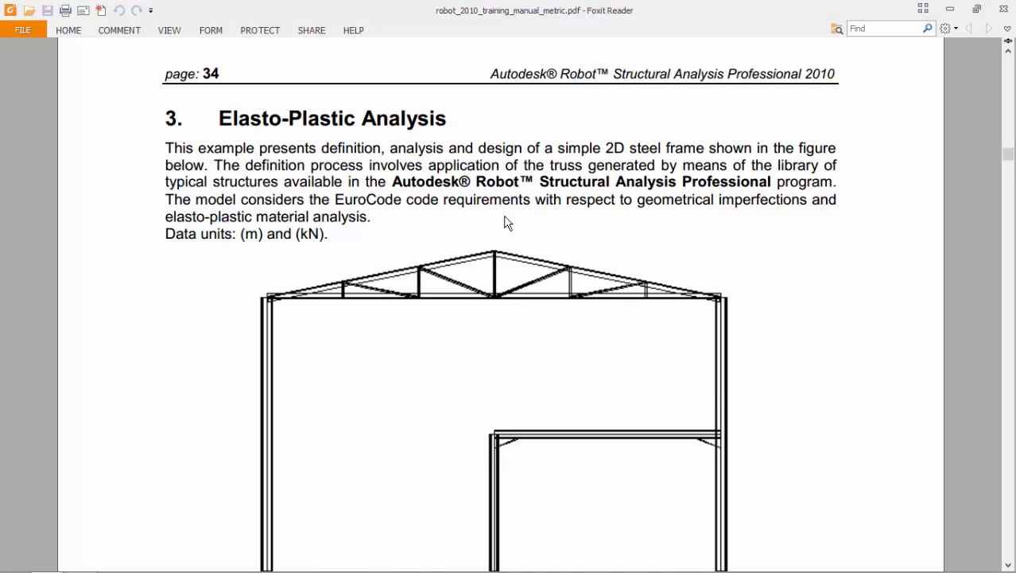
- Scroll down page 34 to the 3.1 Model Definition and 3.1.1 Code Selection sections
scroll("down", 3)
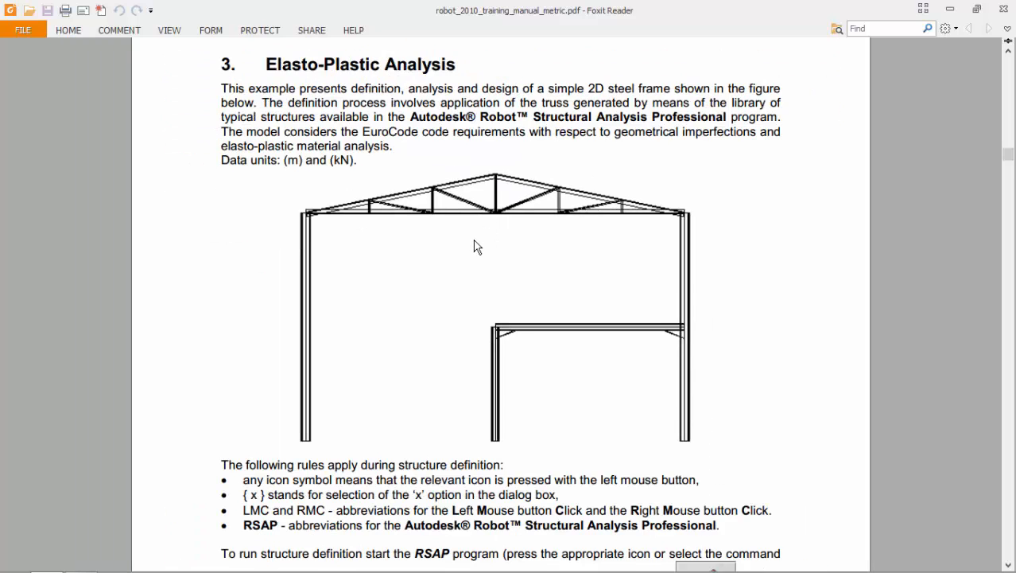
scroll("down", 3)
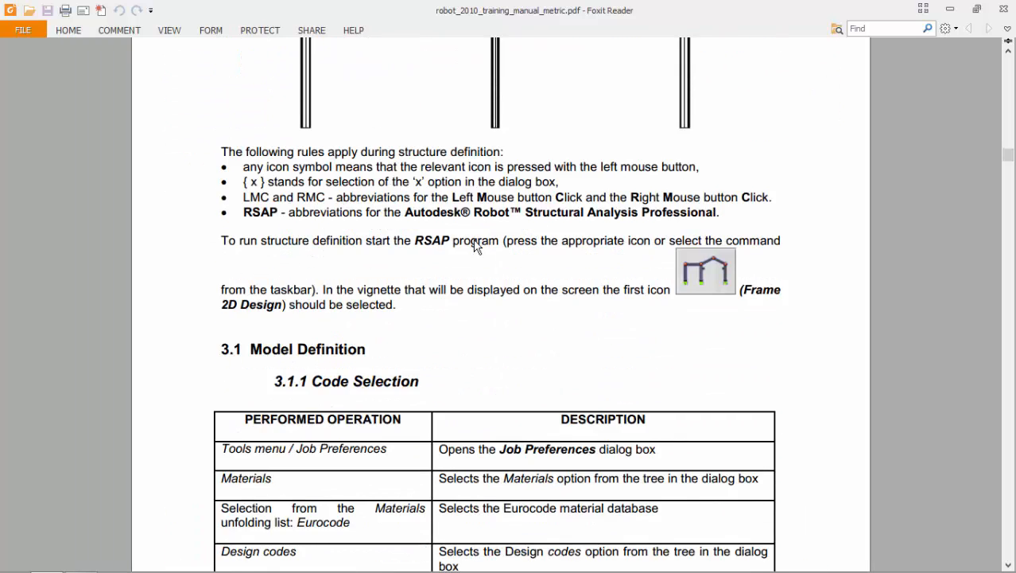
scroll("down", 3)
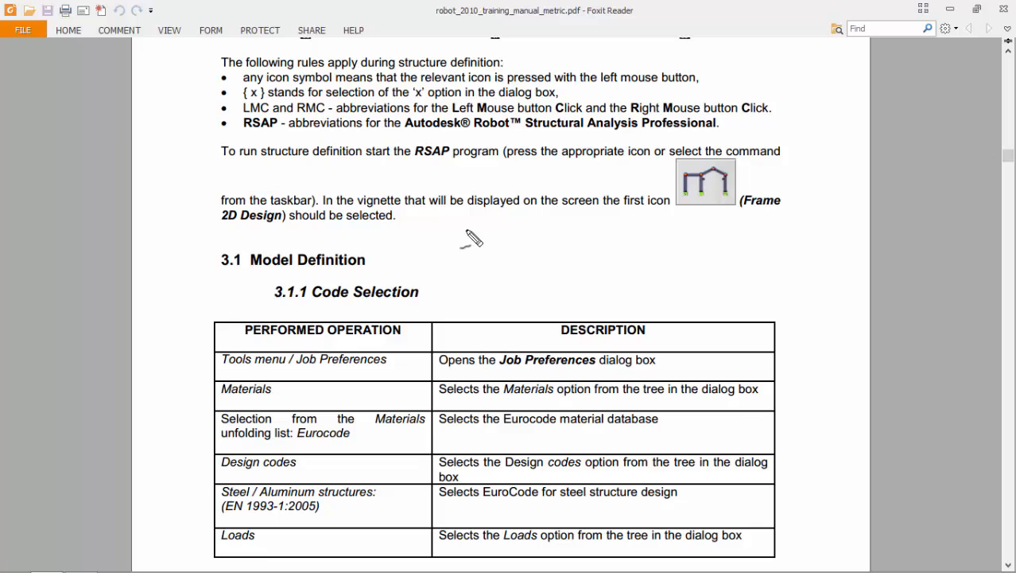
mouse_move(194, 263)
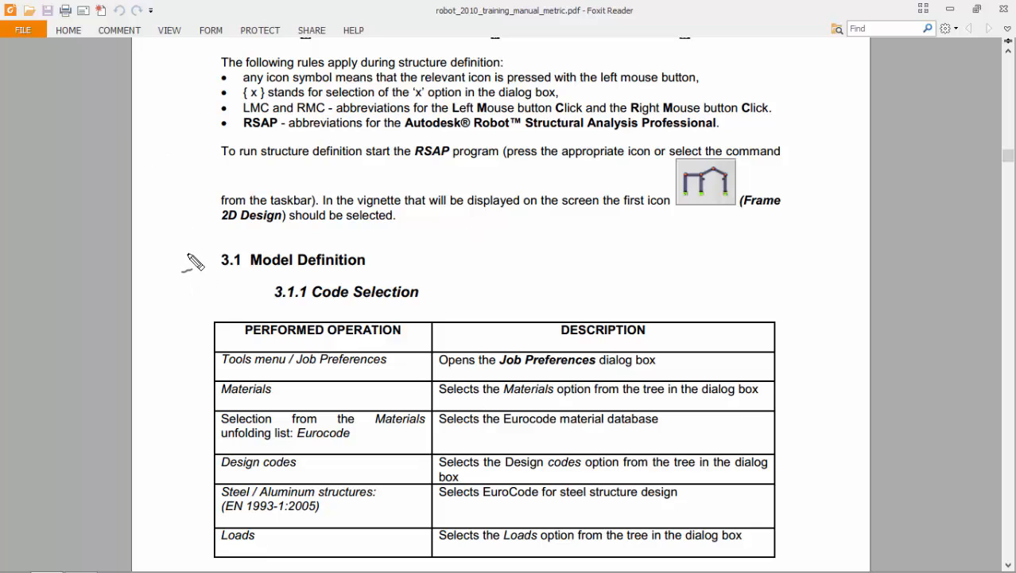
left_click_drag(194, 262, 204, 329)
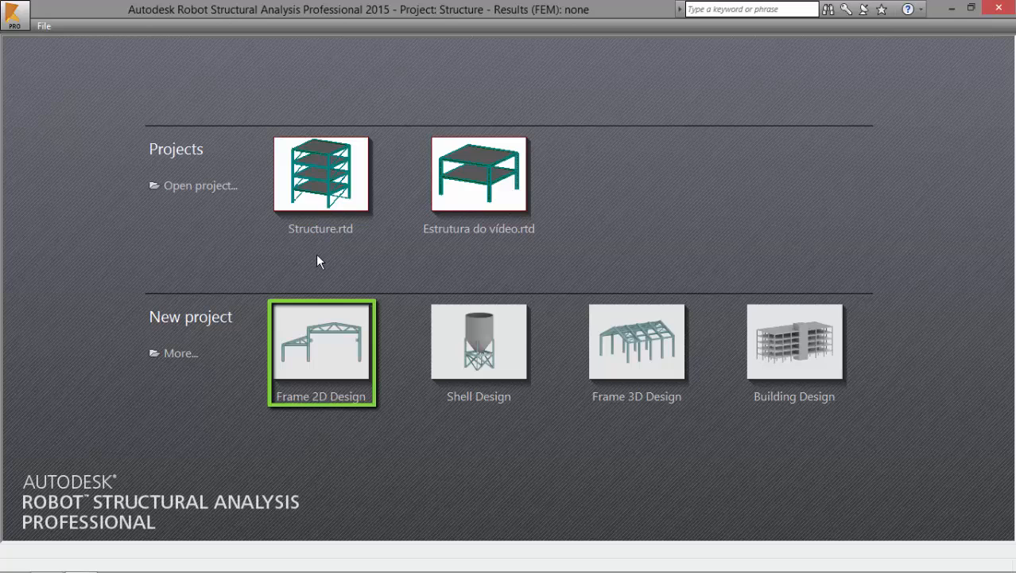
mouse_move(611, 292)
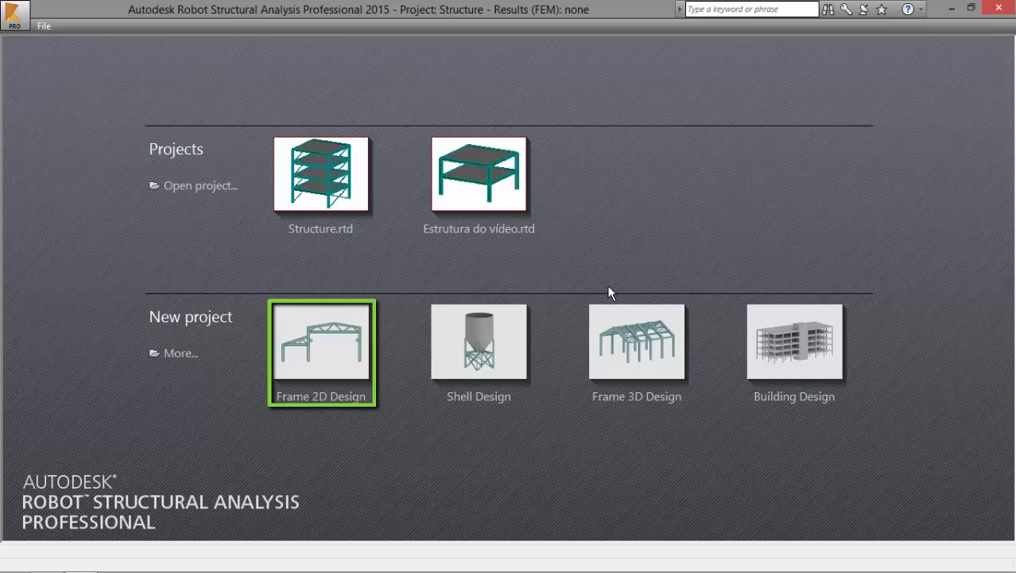
- Start a new Frame 2D Design project and head into the Tools menu
left_click(321, 350)
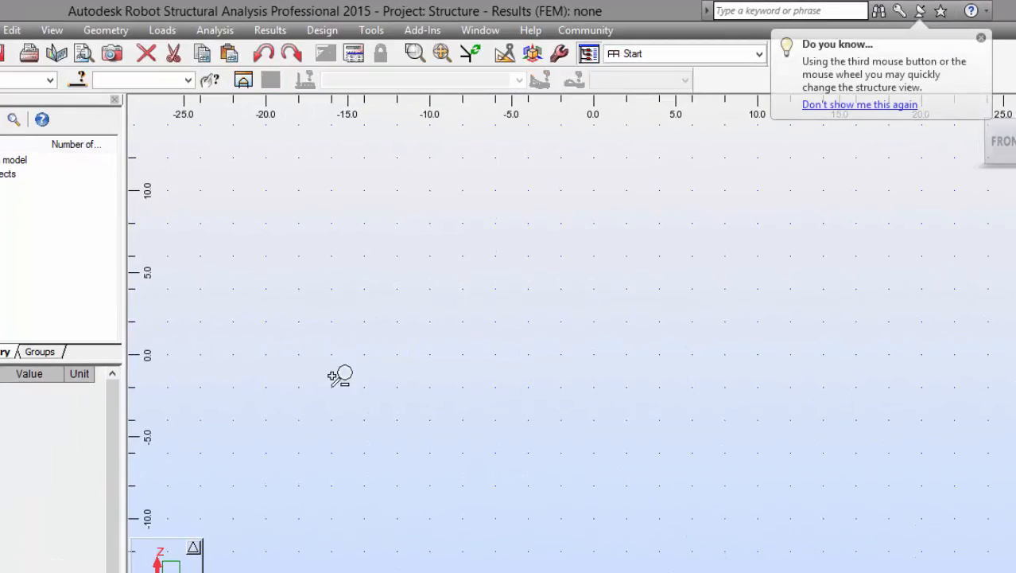
left_click(371, 30)
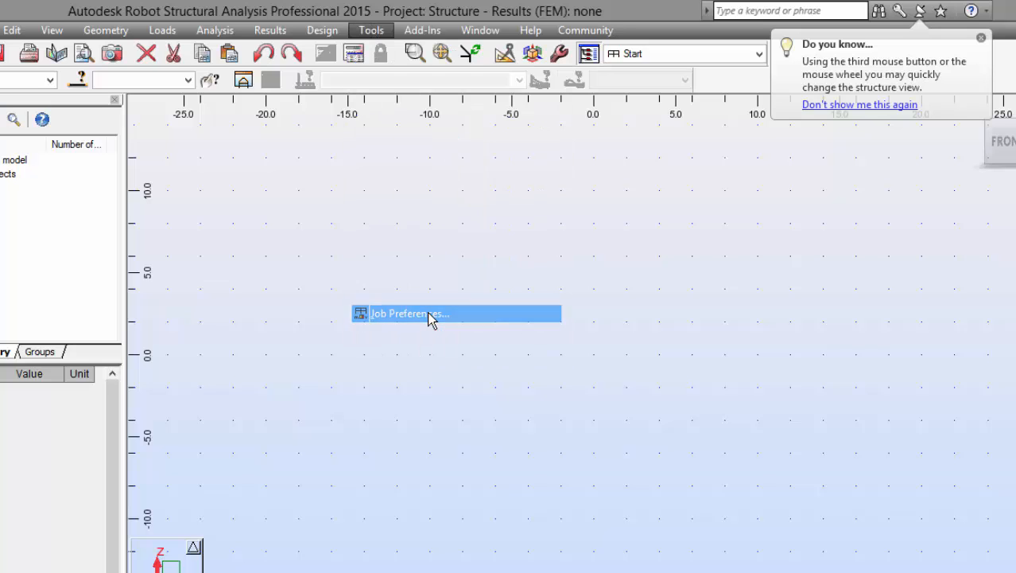
- Review Job Preferences: Eurocode materials, EN design codes and the load code branch
left_click(409, 312)
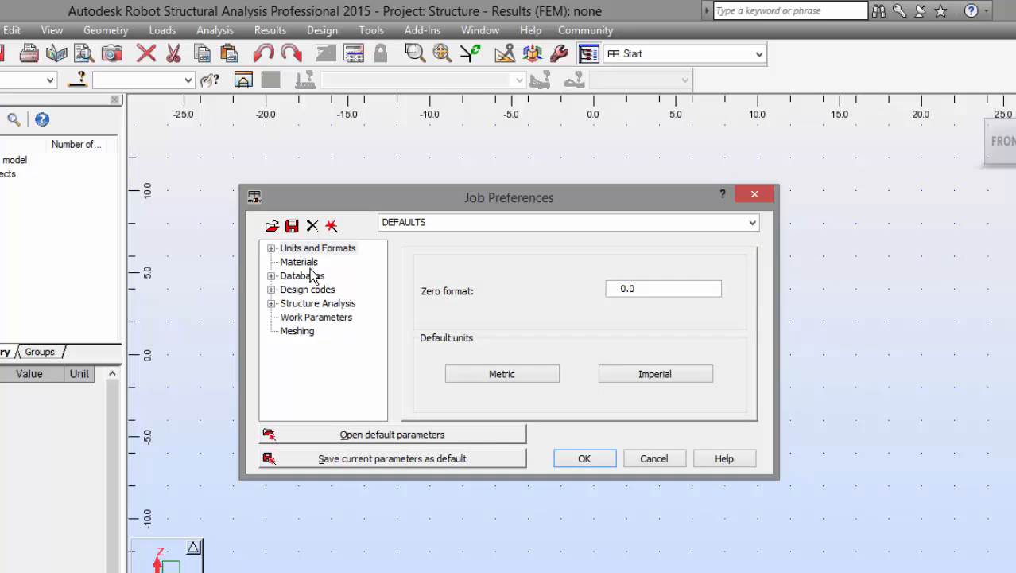
left_click(299, 261)
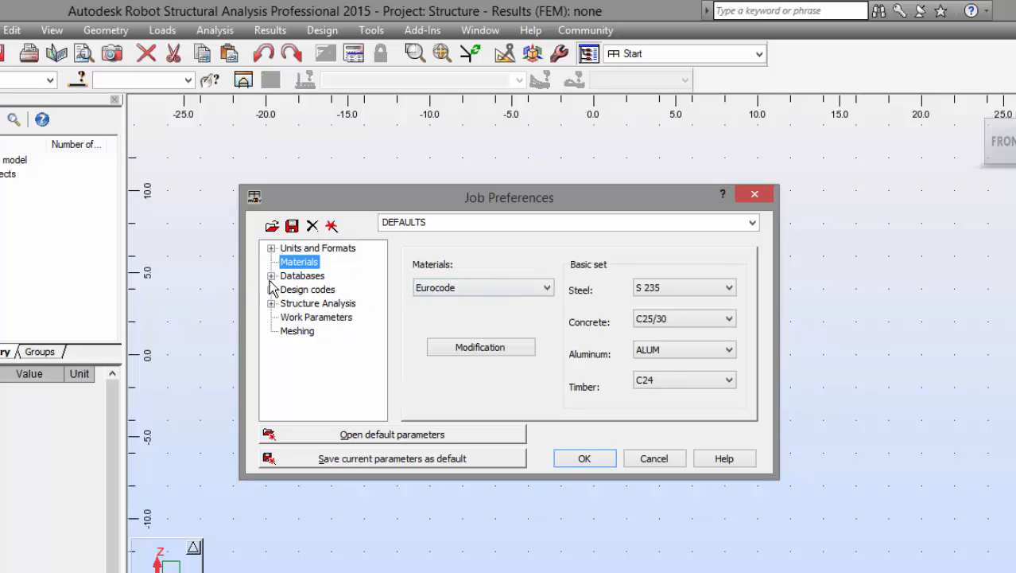
left_click(309, 289)
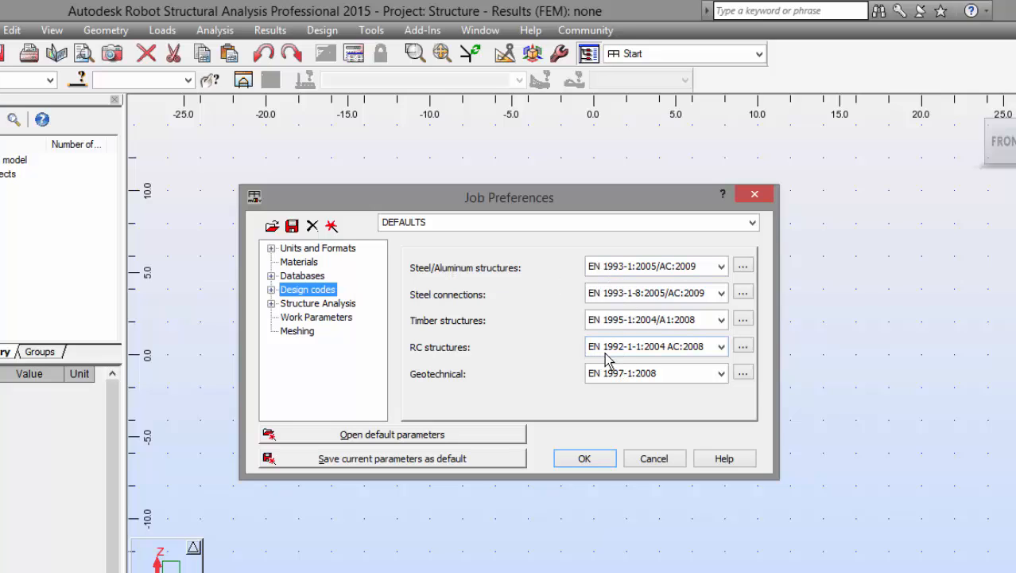
mouse_move(627, 363)
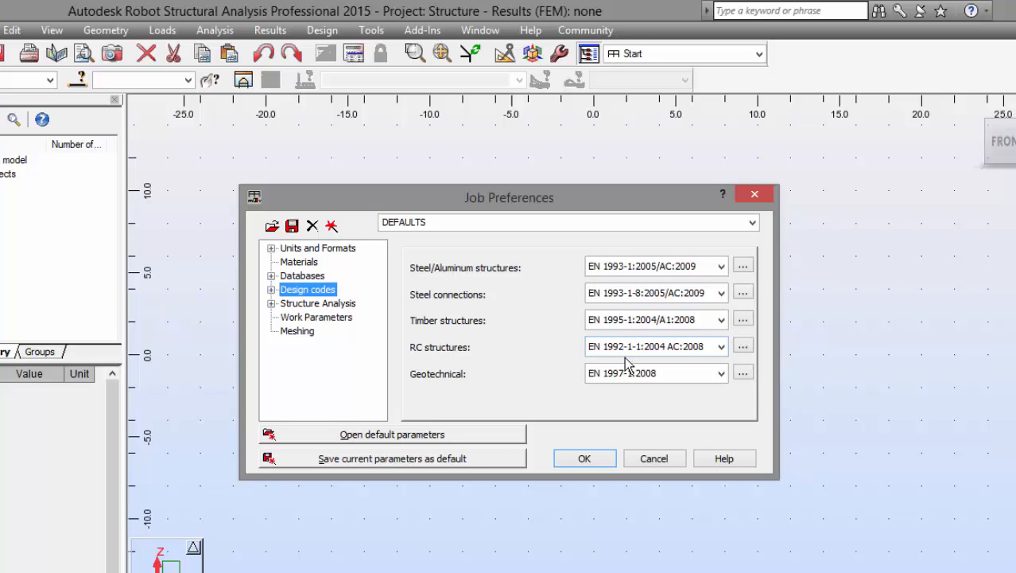
mouse_move(420, 340)
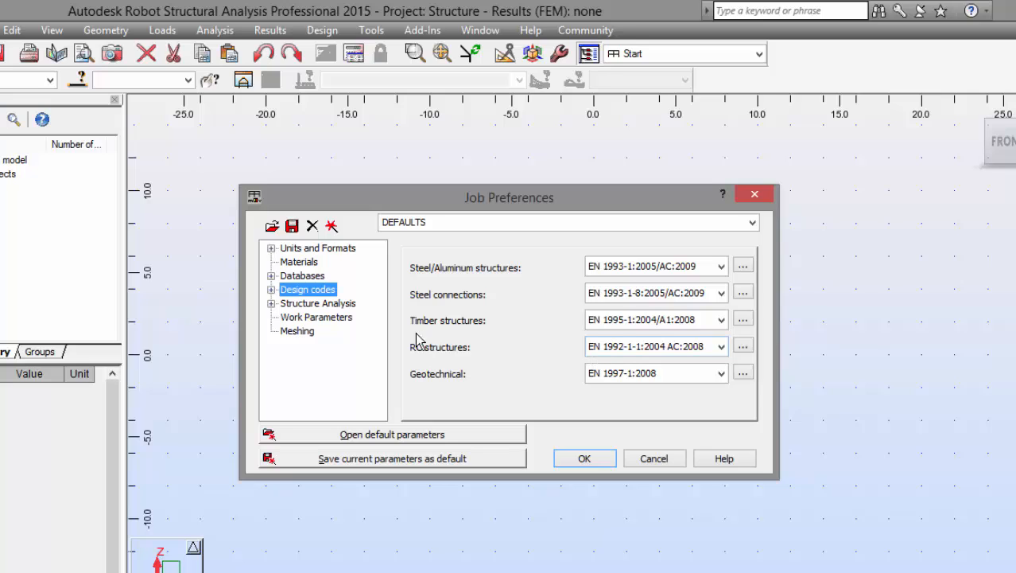
left_click(271, 290)
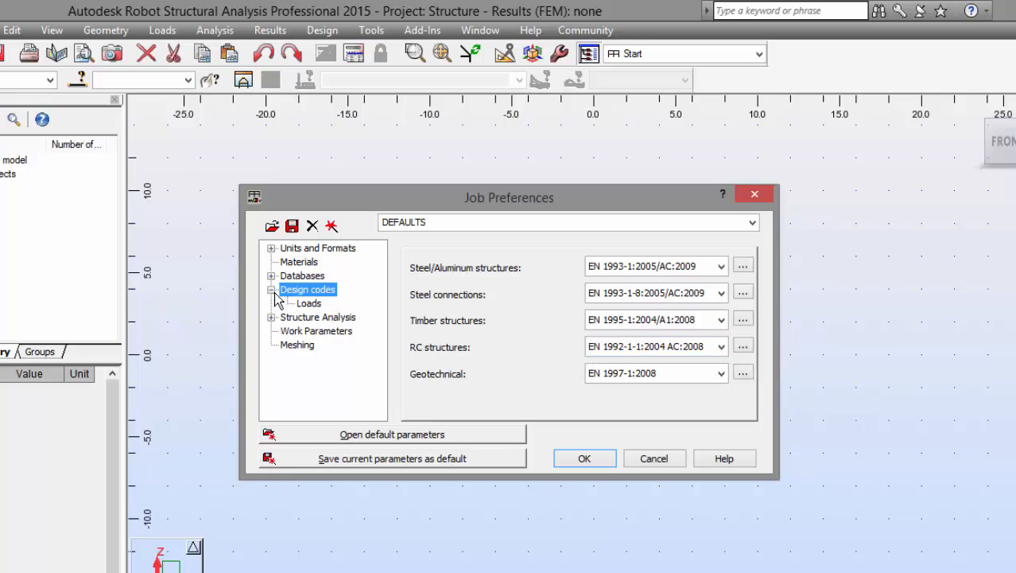
left_click(309, 302)
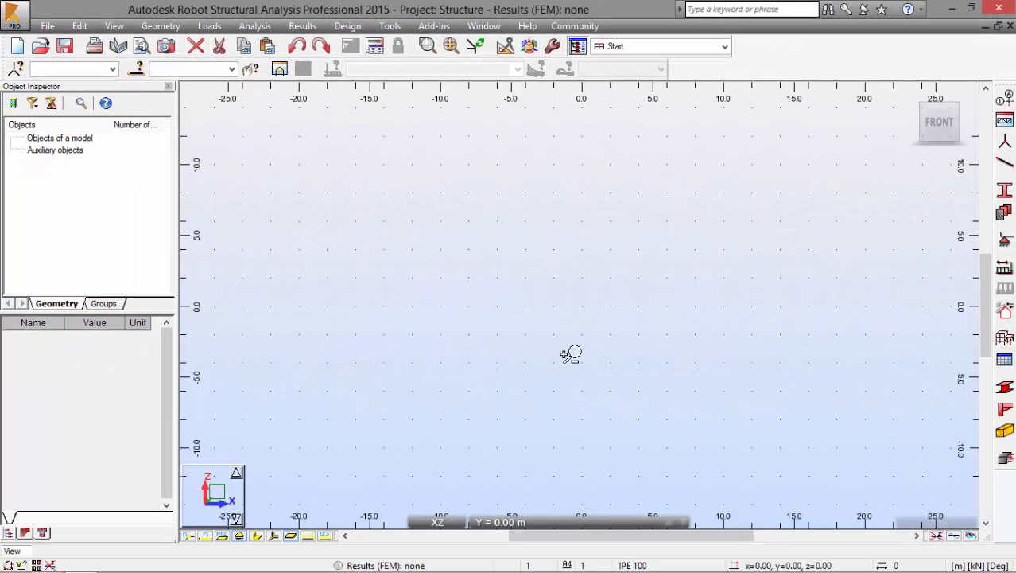
mouse_move(558, 358)
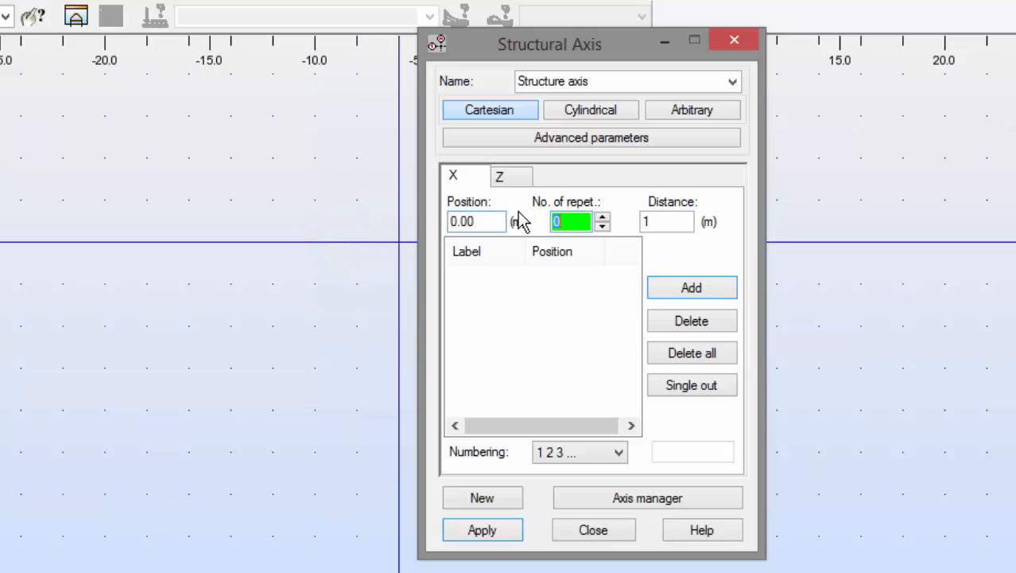
- Add X axes with 2 repetitions at 6 m spacing, giving axes at 0, 6 and 12 m
left_click(601, 216)
type("2")
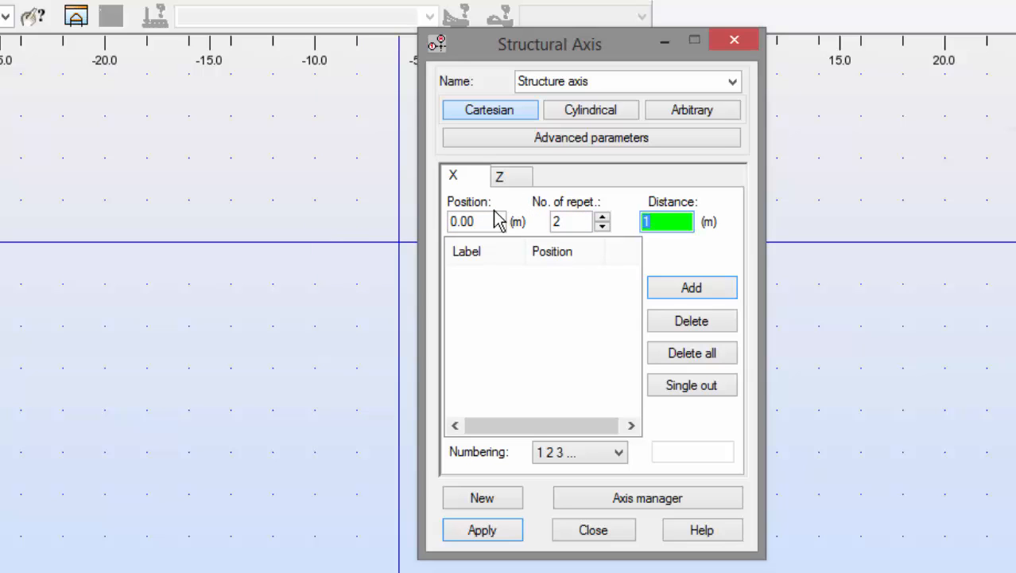
type("6")
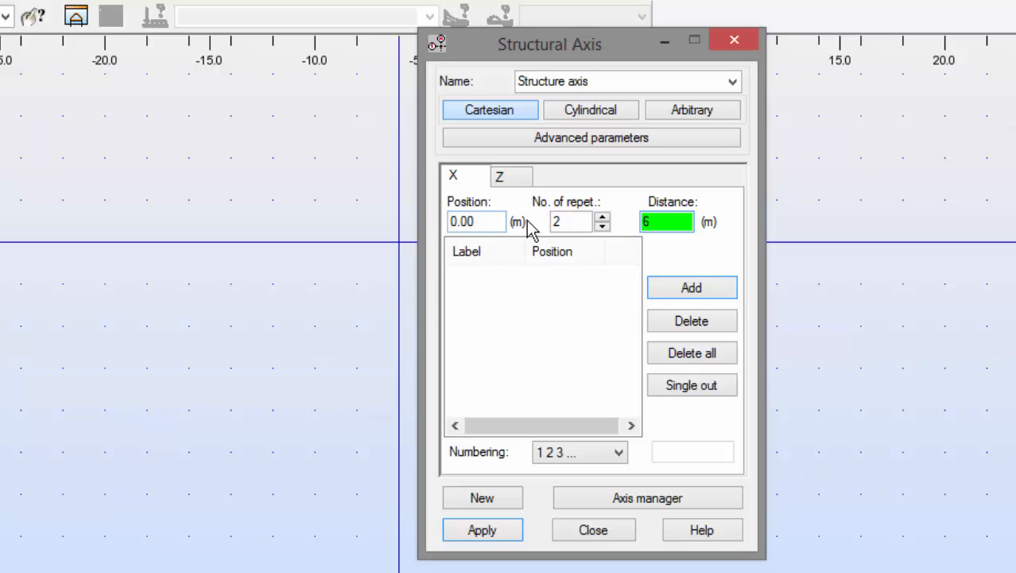
left_click(691, 286)
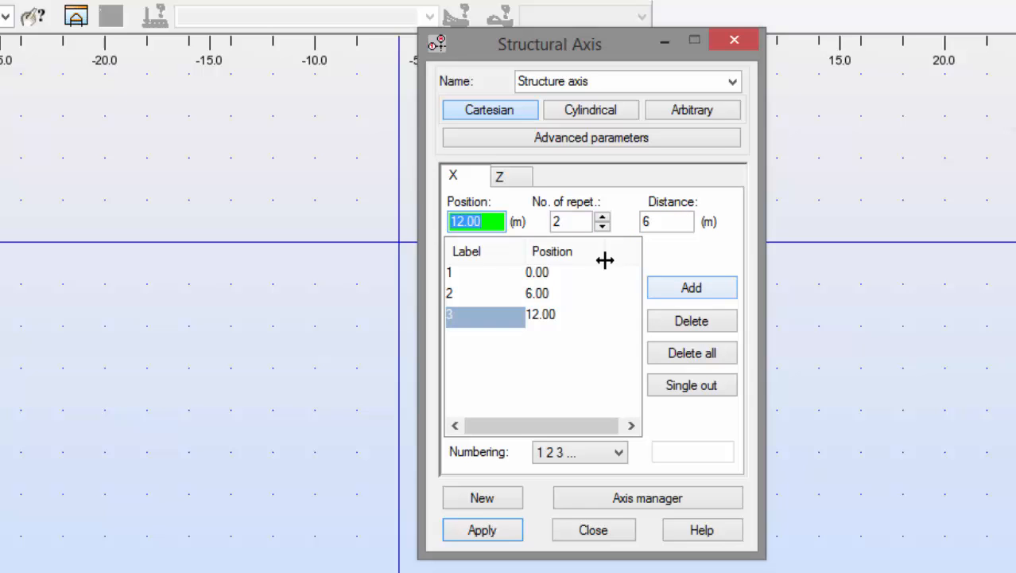
- Add Z levels A and B spaced 3.6 m apart
left_click(499, 174)
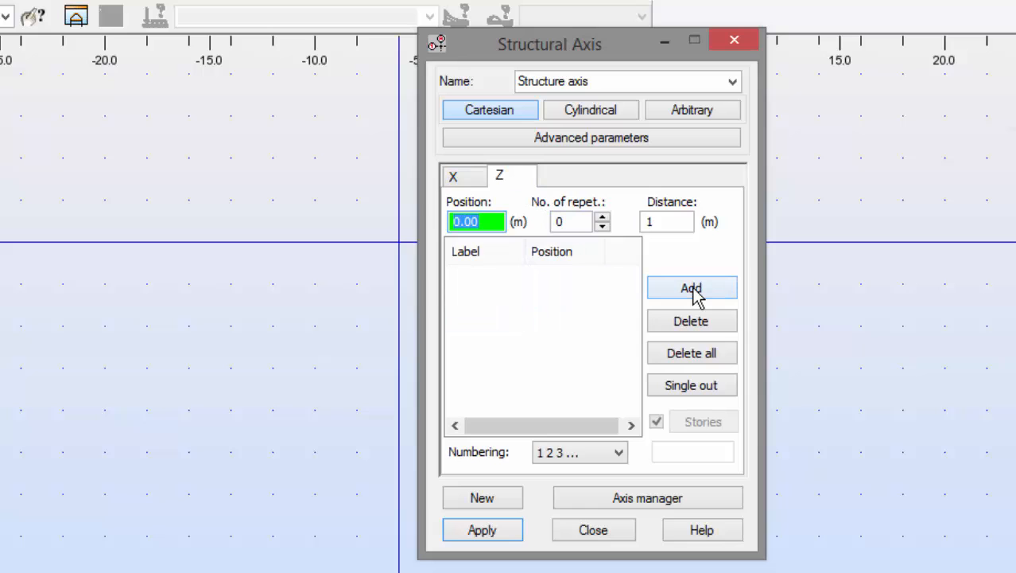
mouse_move(598, 407)
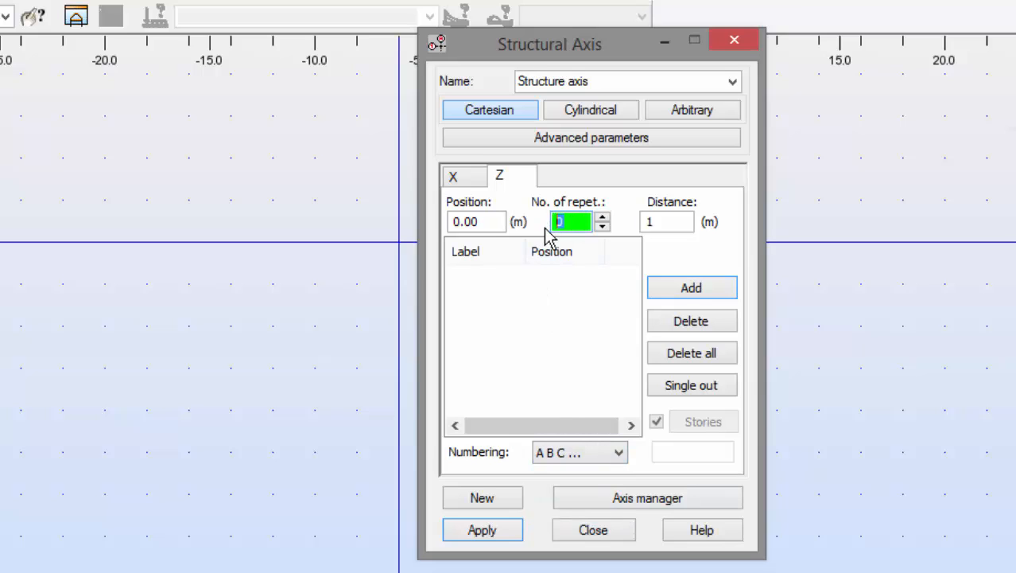
type("3.6")
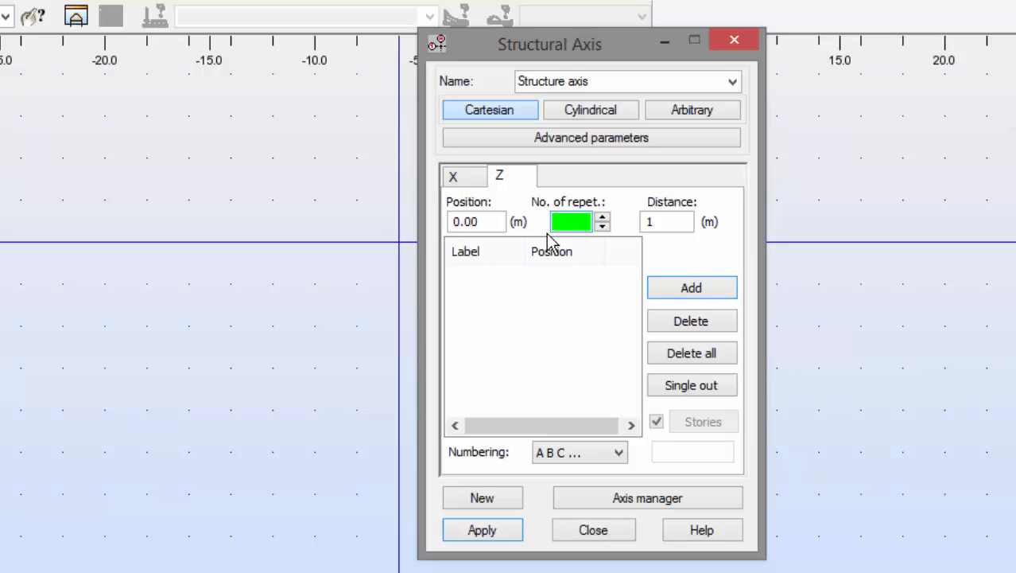
left_click(666, 221)
type("3.")
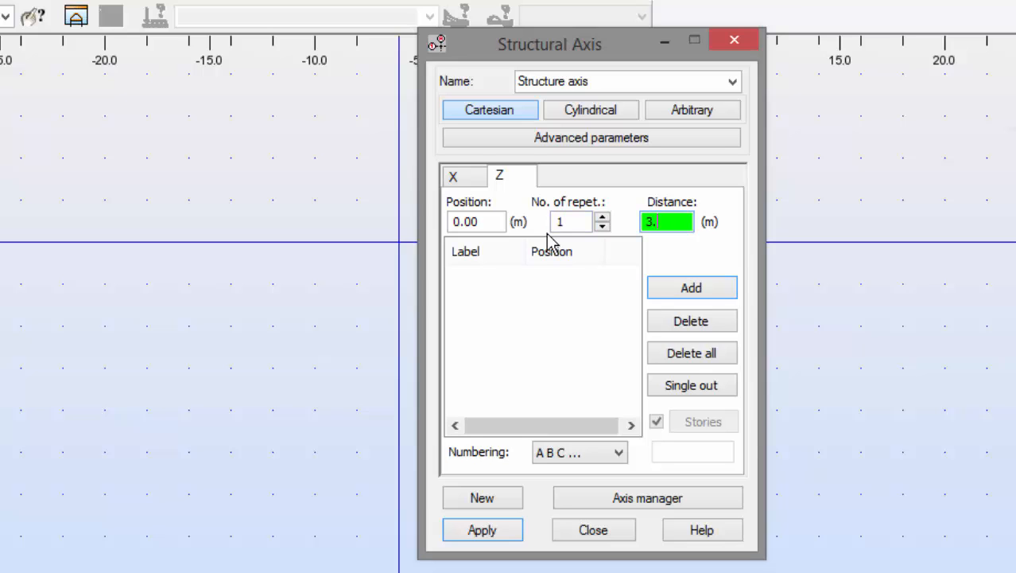
left_click(690, 286)
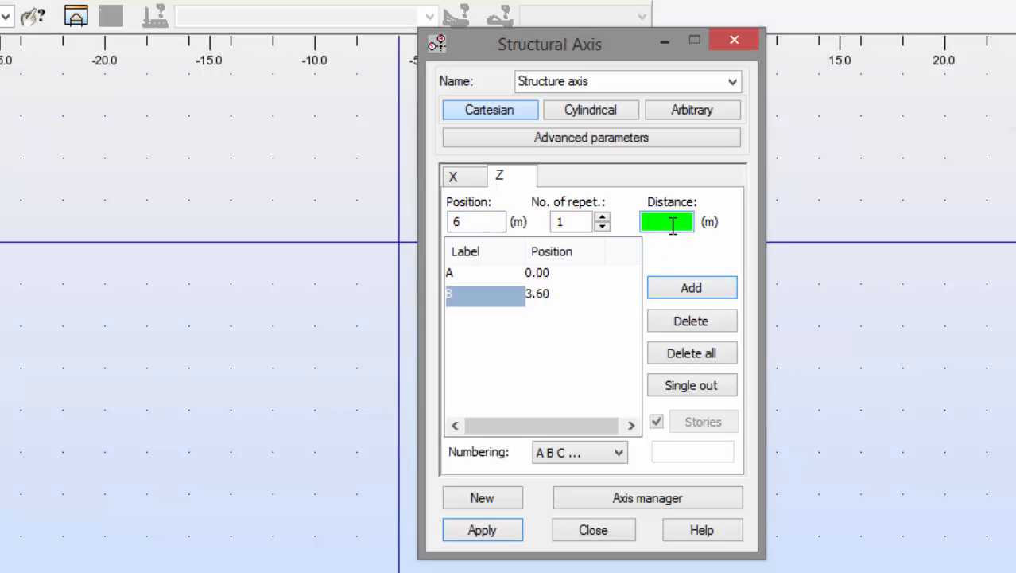
- Add level C at 6 m and level D at 7.2 m to the grid
left_click(690, 287)
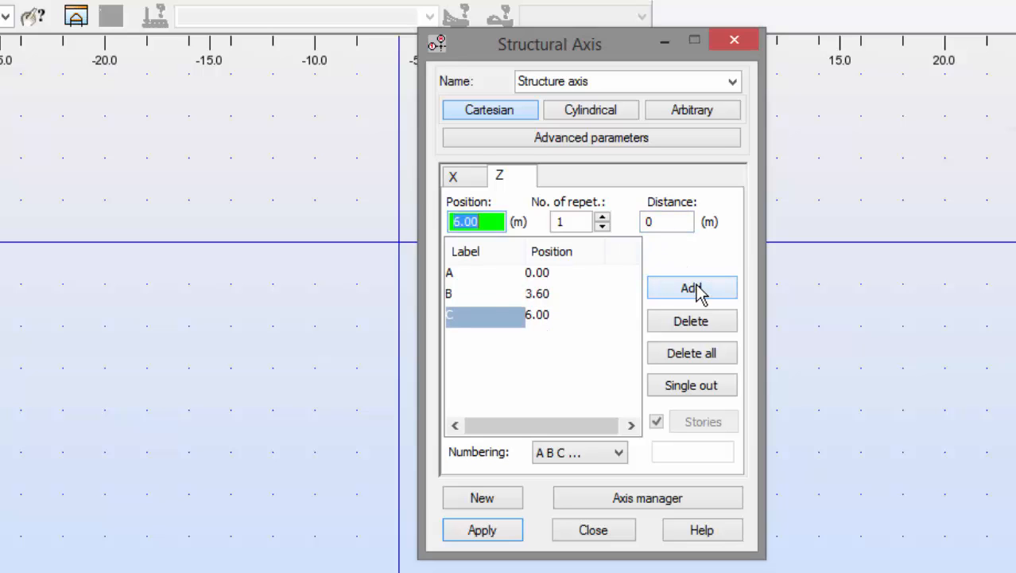
mouse_move(486, 244)
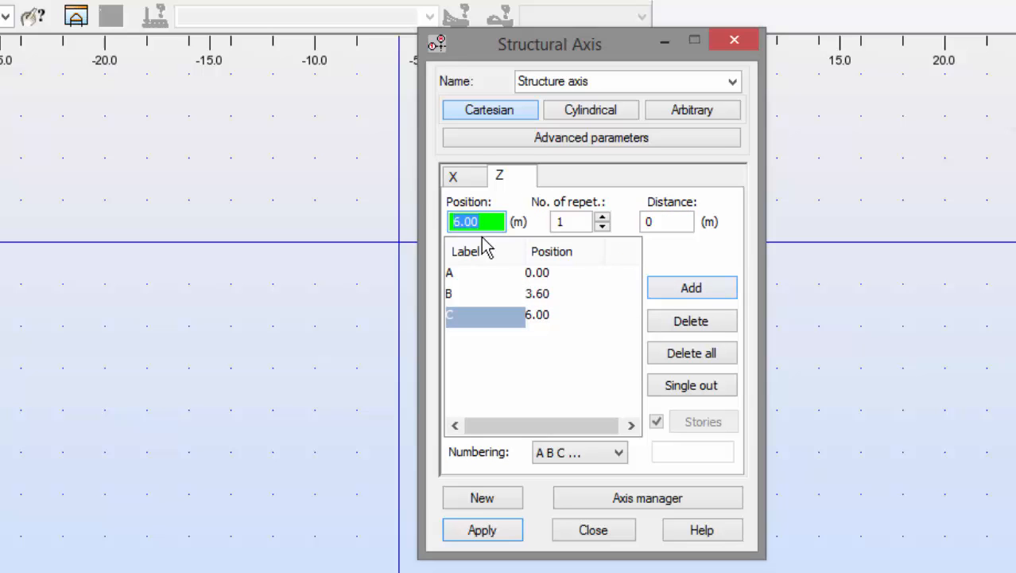
type("7.2")
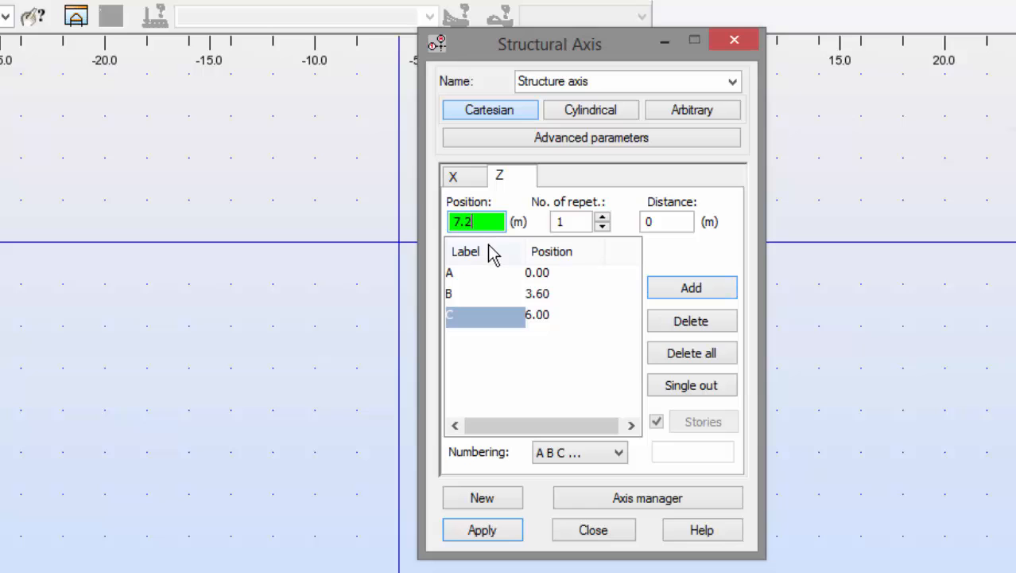
left_click(690, 286)
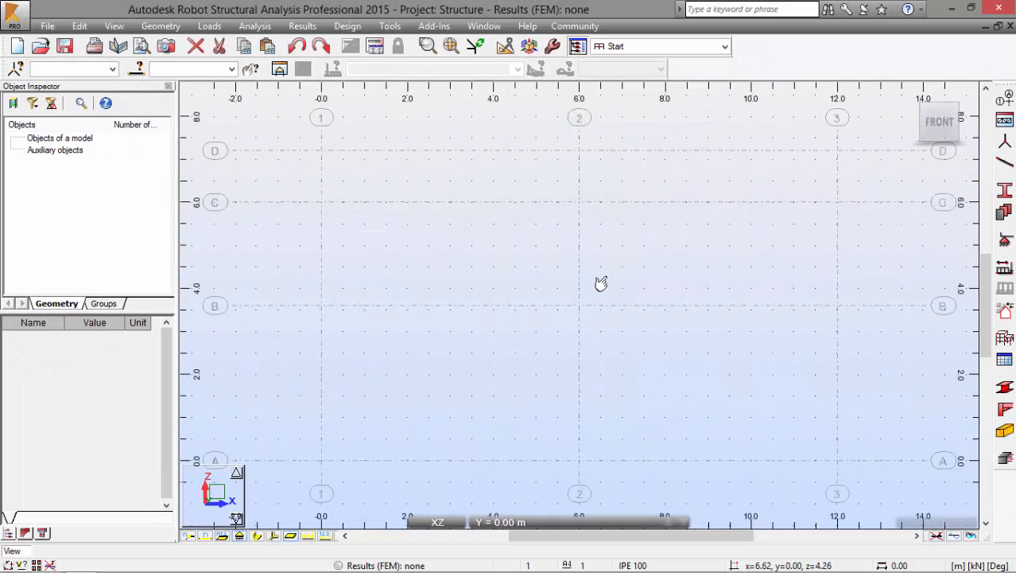
mouse_move(601, 284)
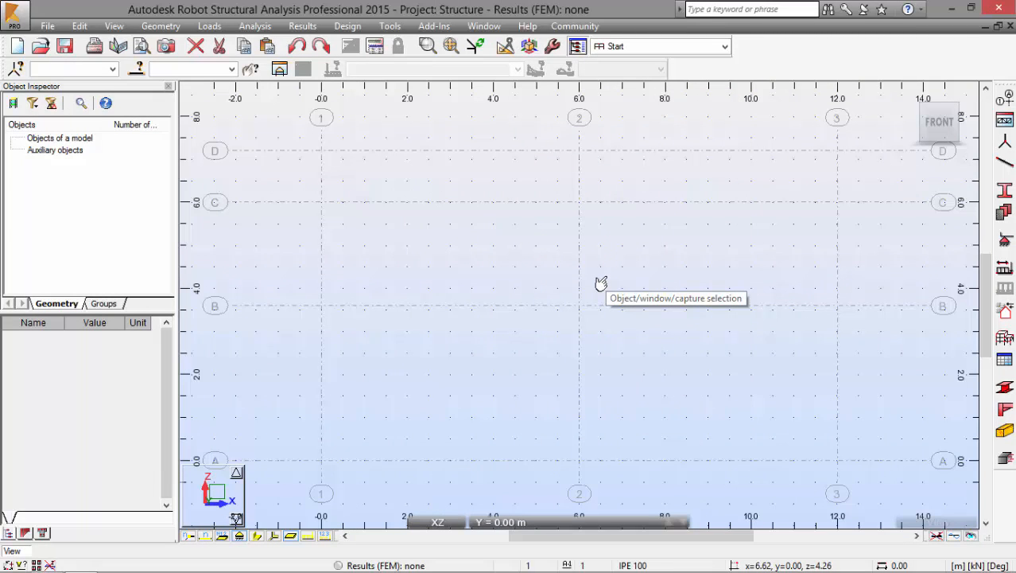
mouse_move(635, 299)
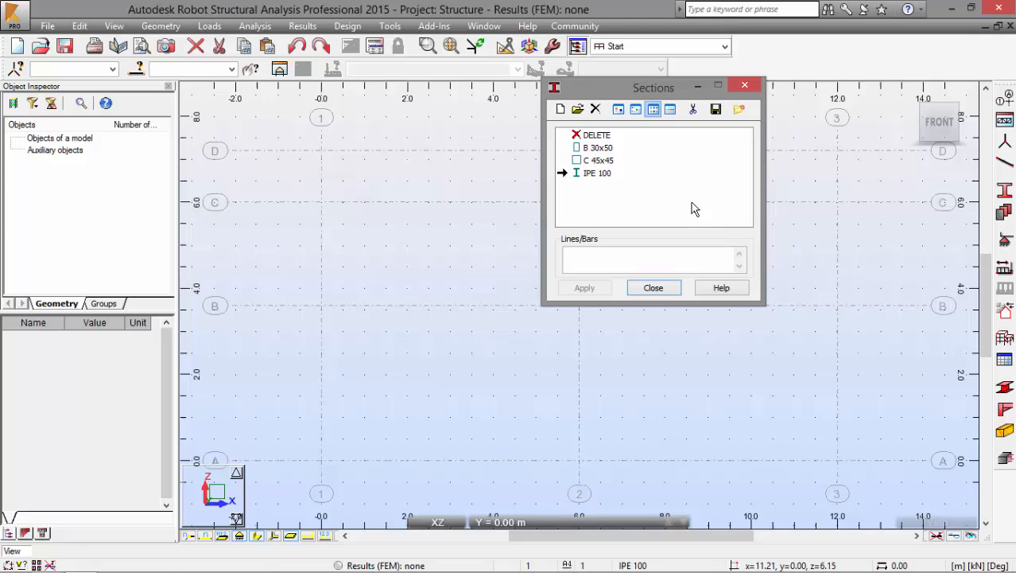
mouse_move(892, 194)
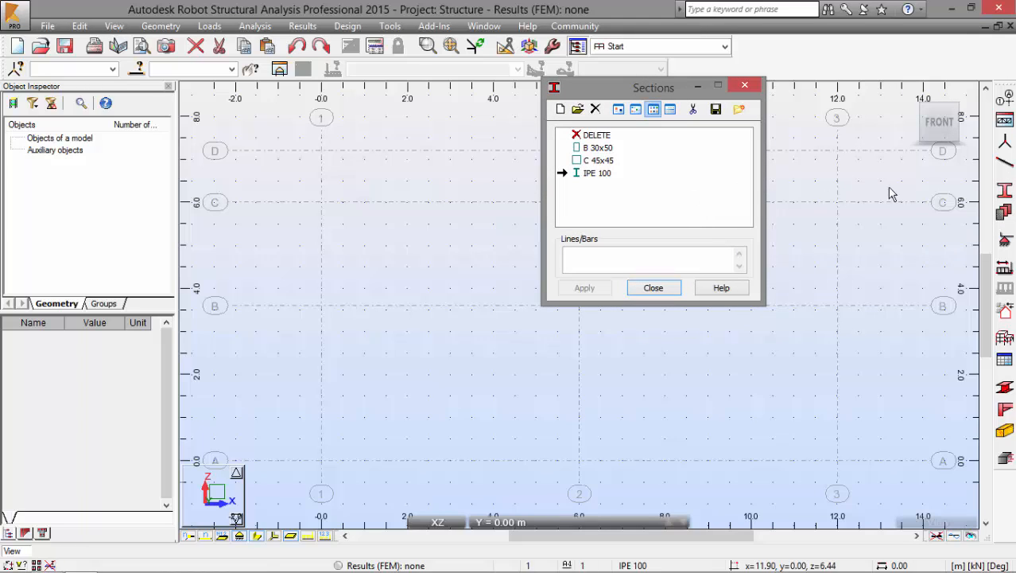
mouse_move(1005, 191)
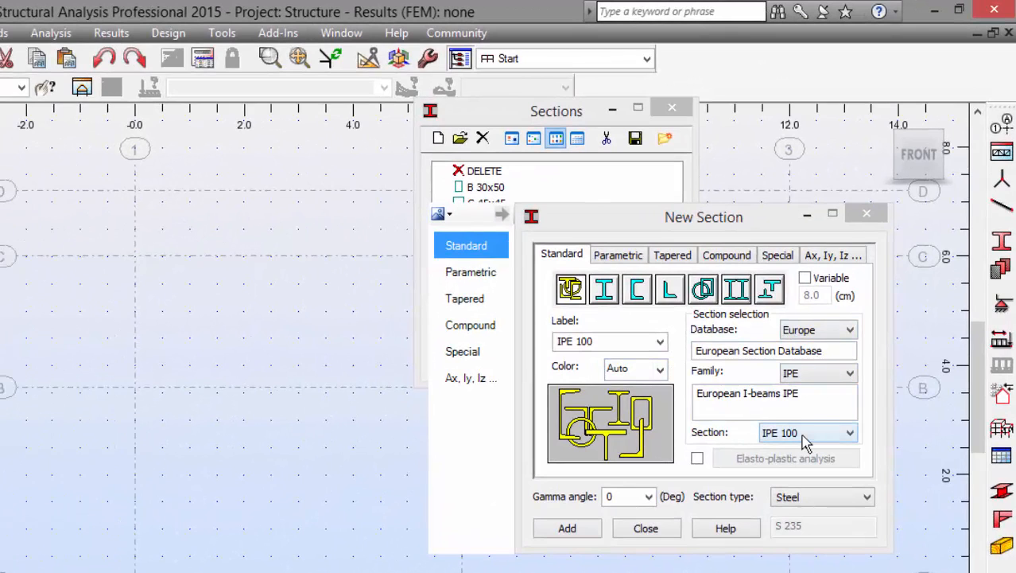
- Add the IPE 240 section to the project's section list
left_click(850, 433)
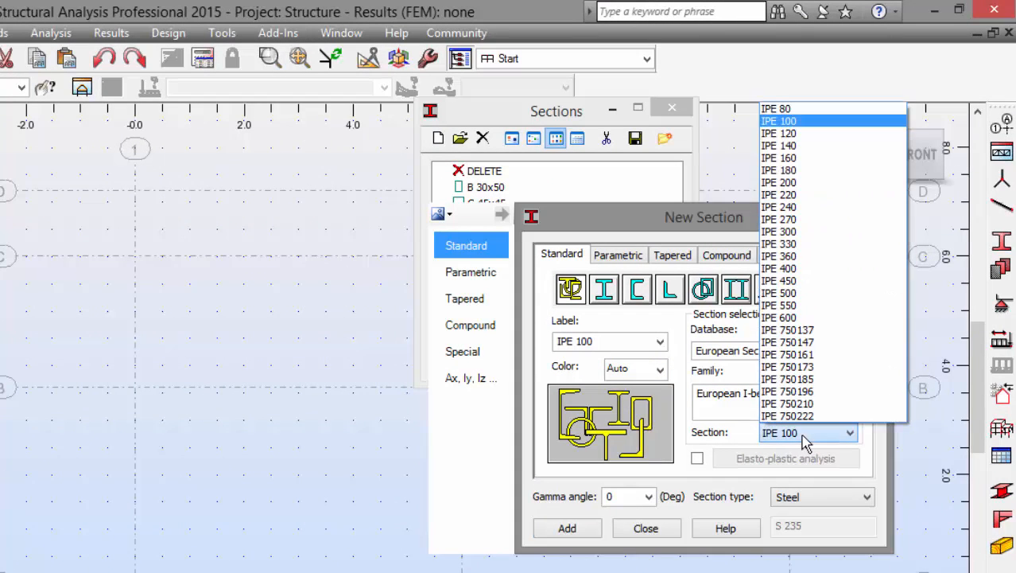
left_click(778, 194)
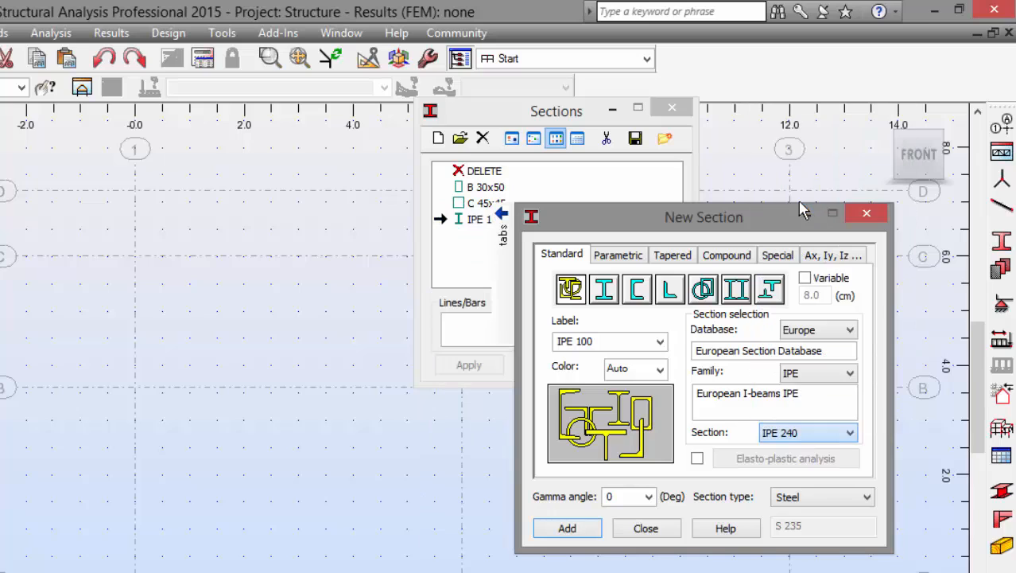
left_click(566, 528)
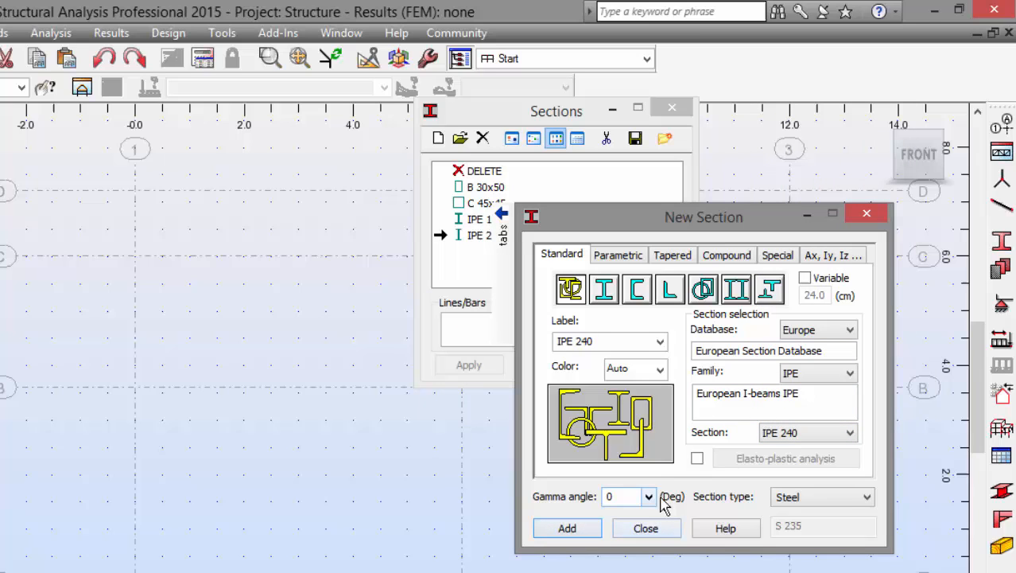
- Switch to the HEA family and add the HEA 240 and HEA 300 sections
left_click(849, 370)
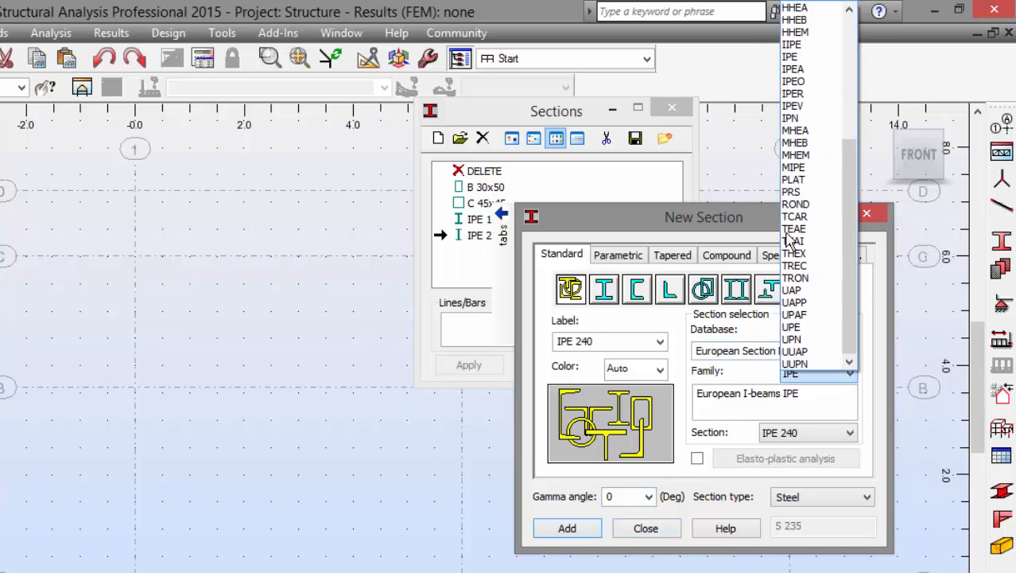
left_click(793, 79)
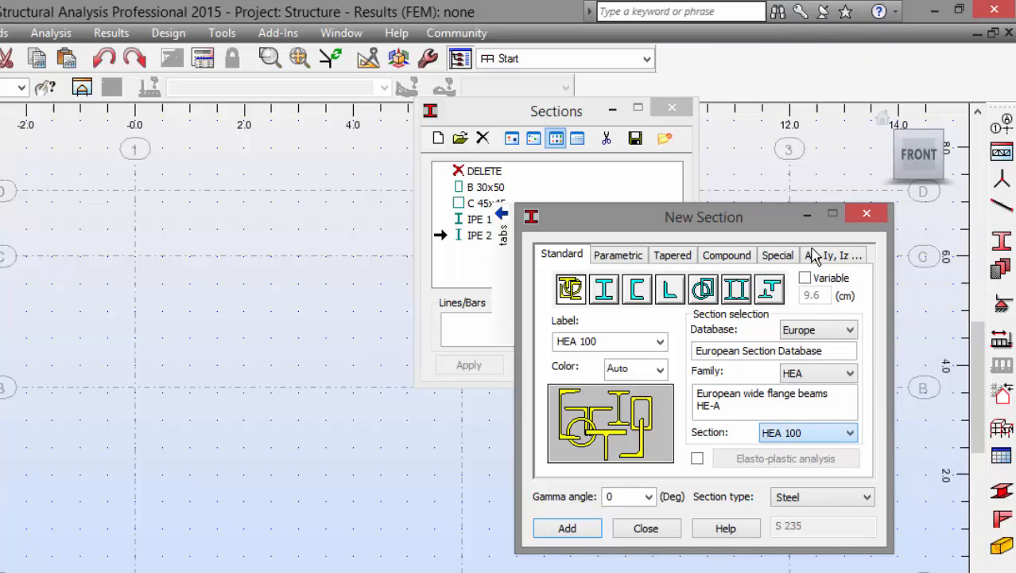
left_click(566, 528)
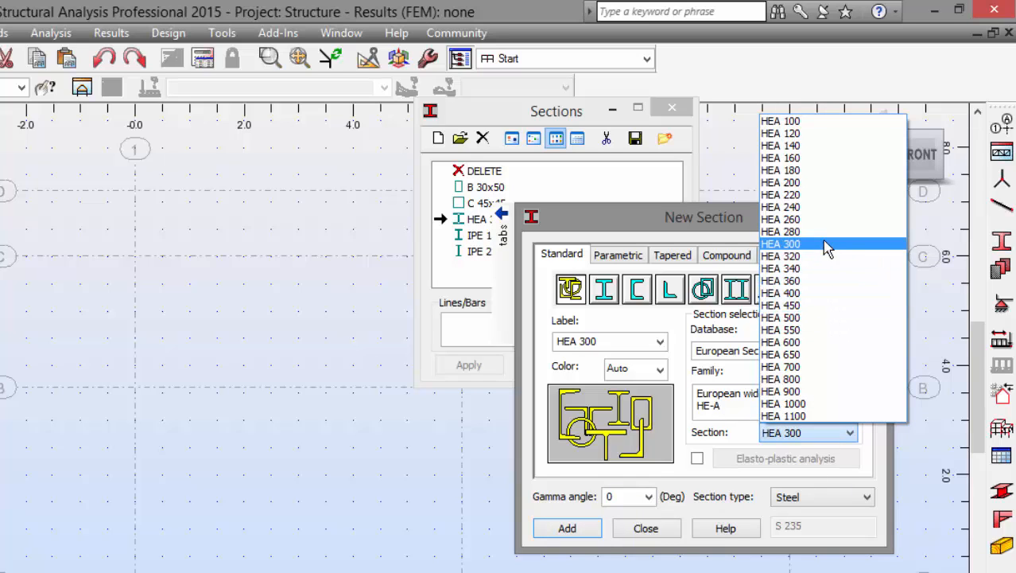
left_click(780, 207)
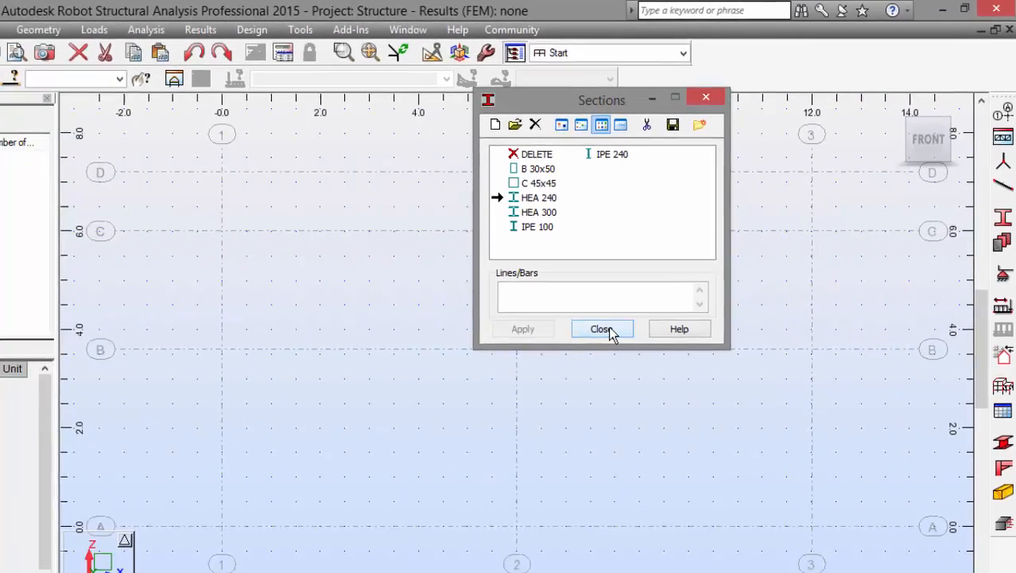
- Close Sections and set up the Bars dialog for Column bars in HEA 240
left_click(601, 327)
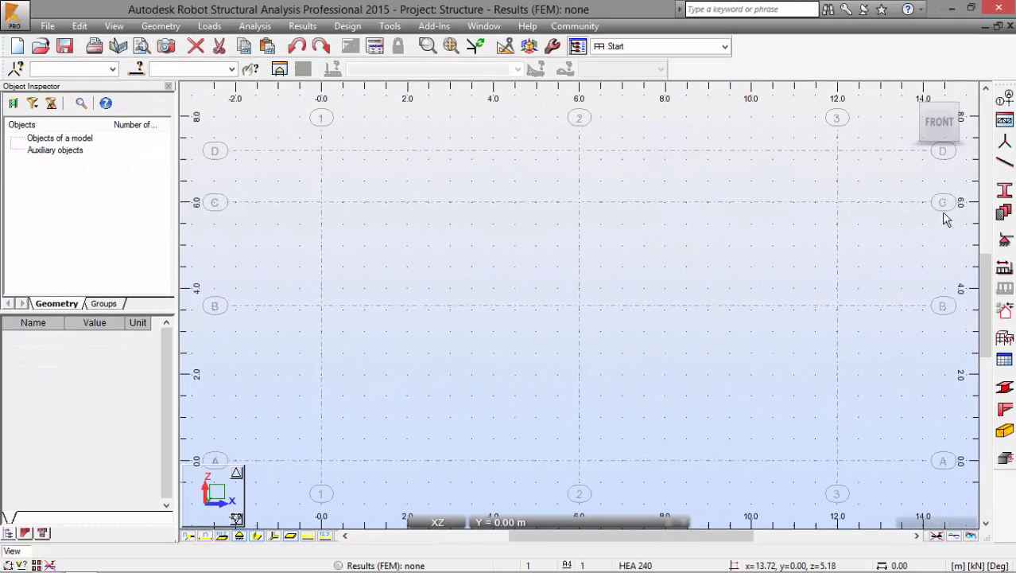
mouse_move(1004, 169)
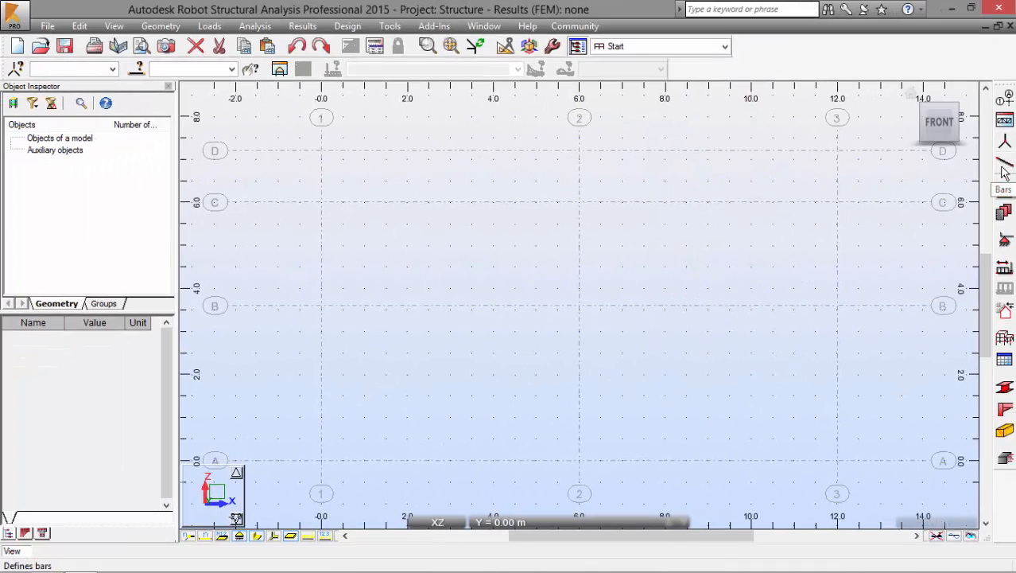
left_click(1005, 167)
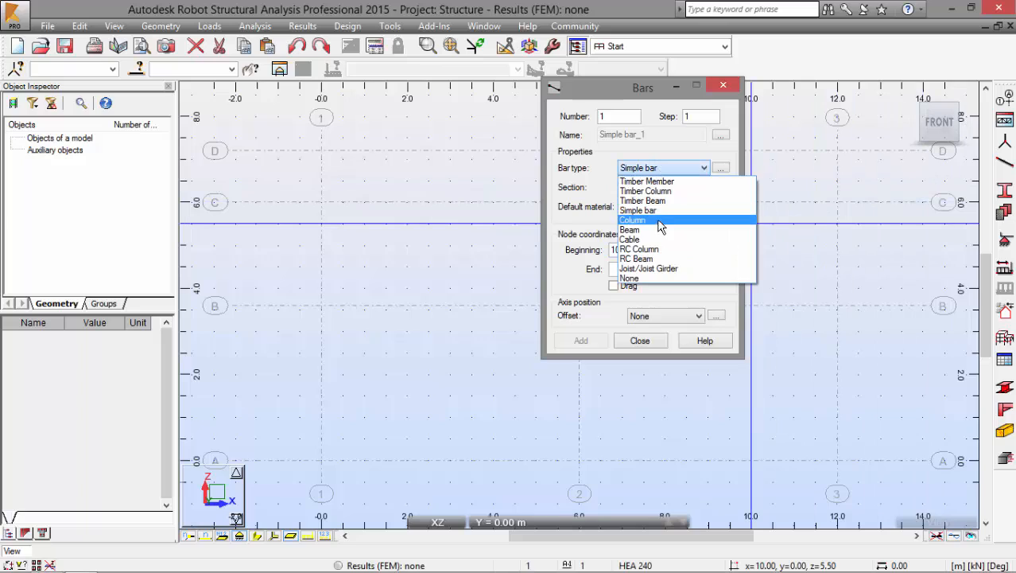
left_click(633, 220)
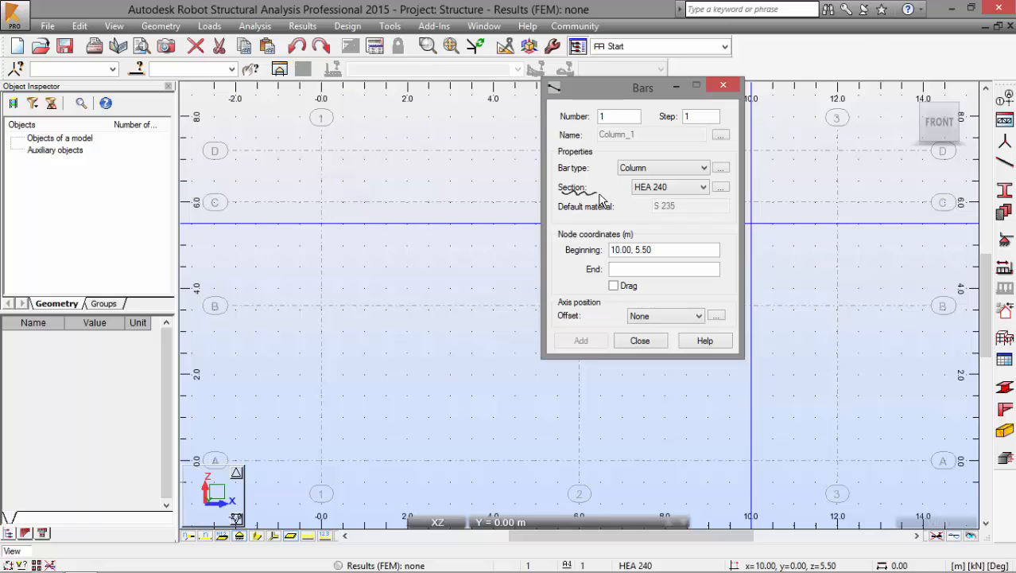
mouse_move(724, 267)
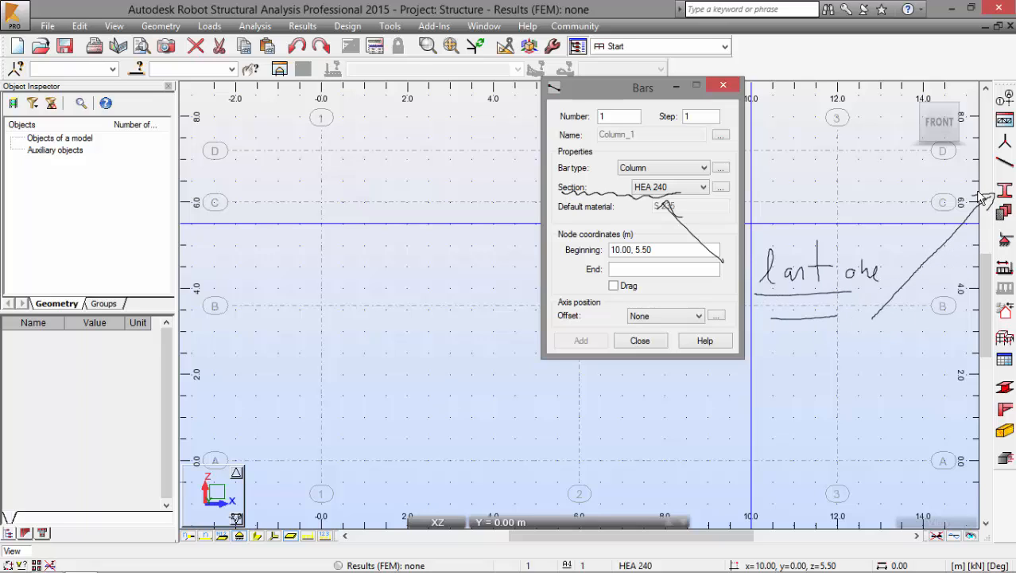
mouse_move(986, 188)
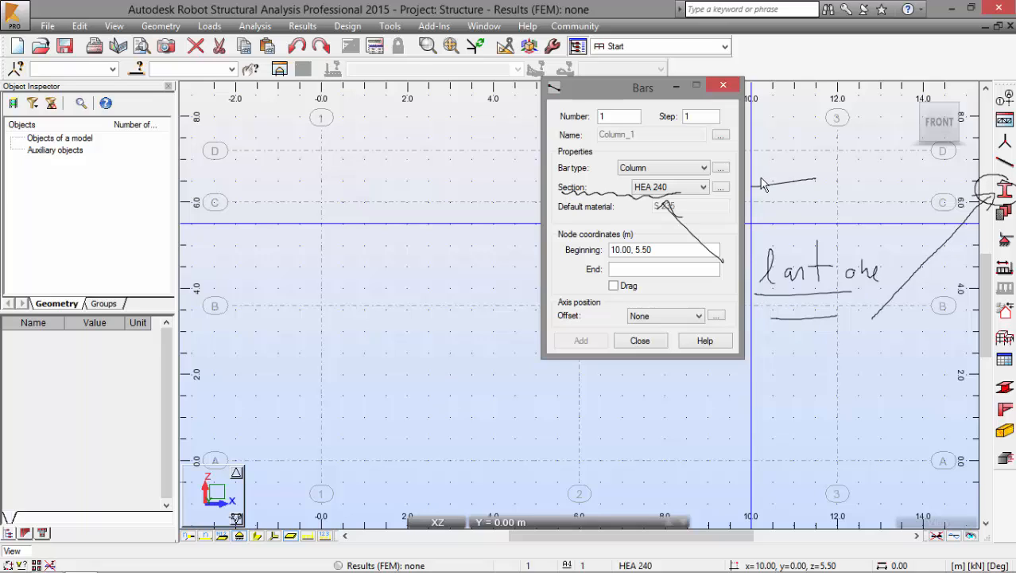
mouse_move(724, 241)
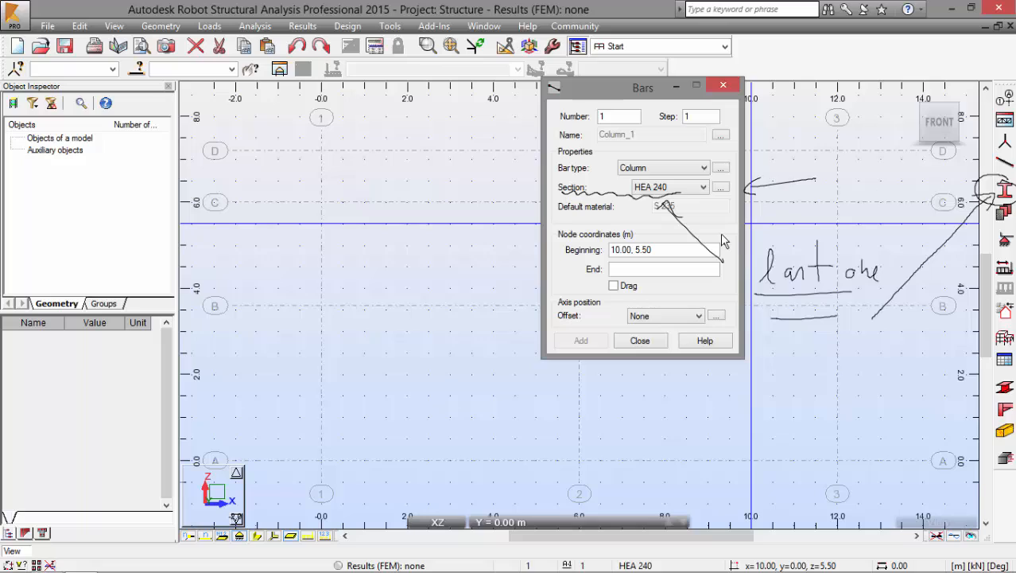
- Draw HEA 240 columns at axes 1 and 3 up to 3.6 m and start the HEA 300 middle column
triple_click(665, 248)
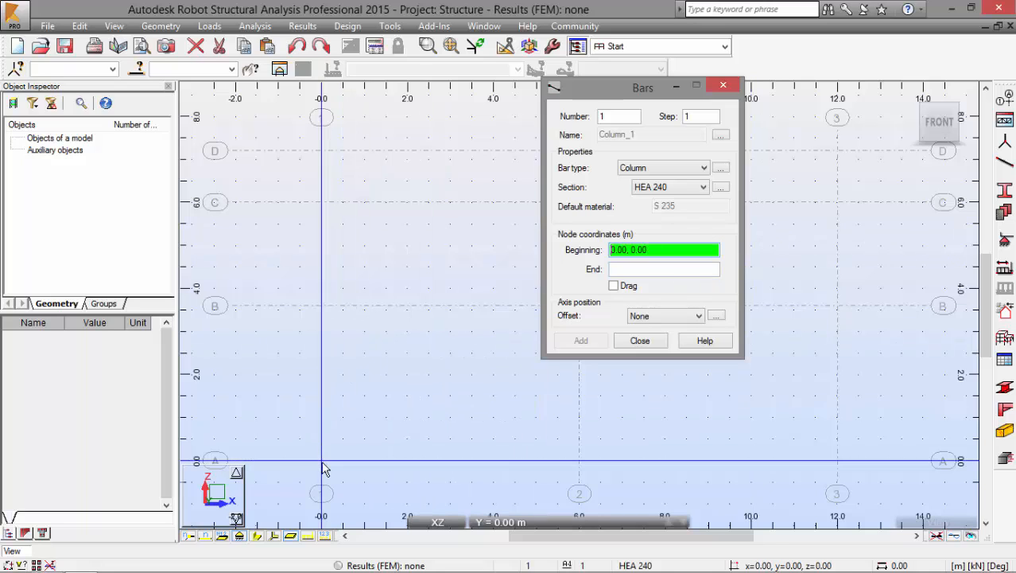
left_click(321, 308)
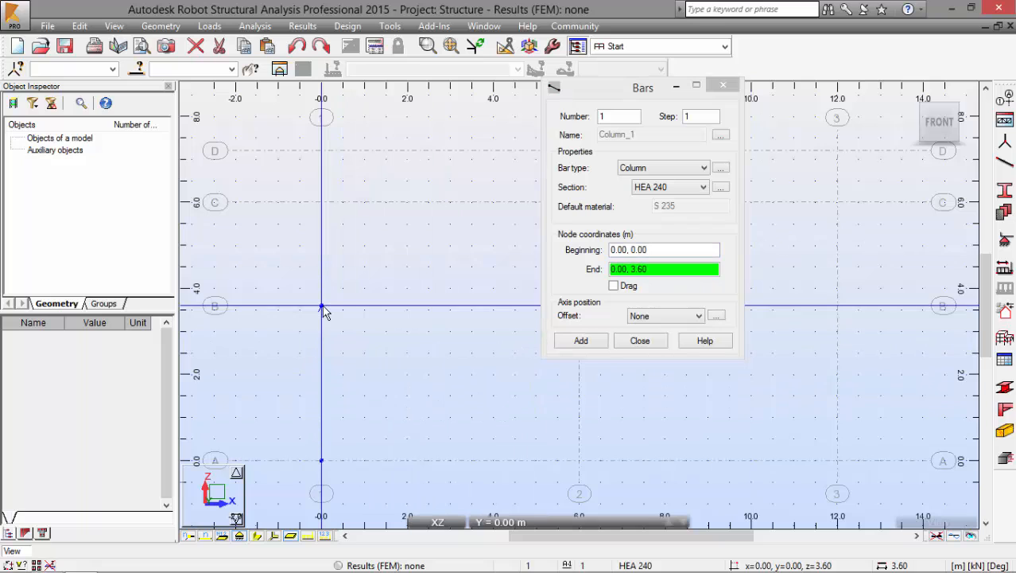
left_click(581, 341)
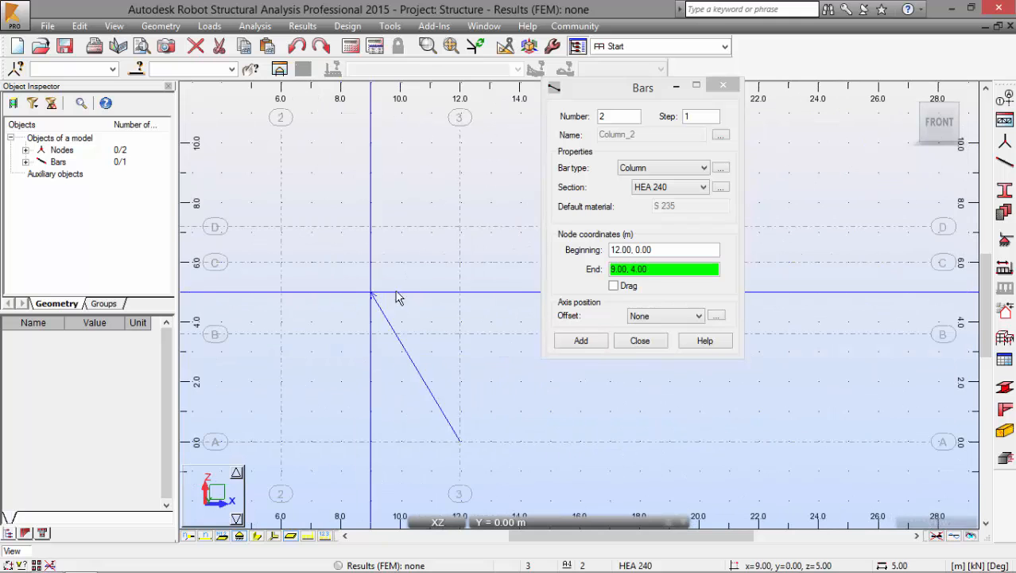
left_click(581, 340)
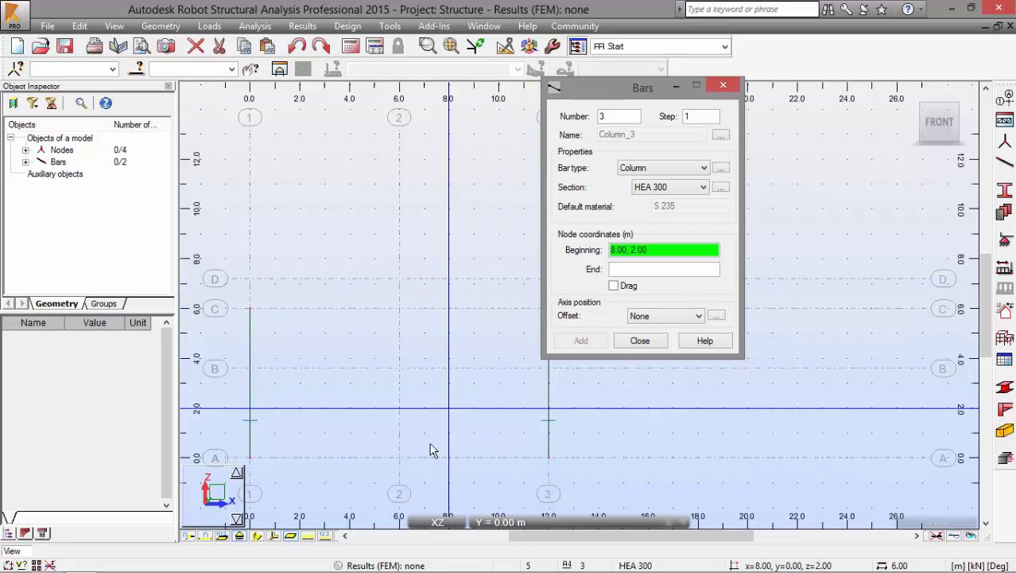
left_click(580, 340)
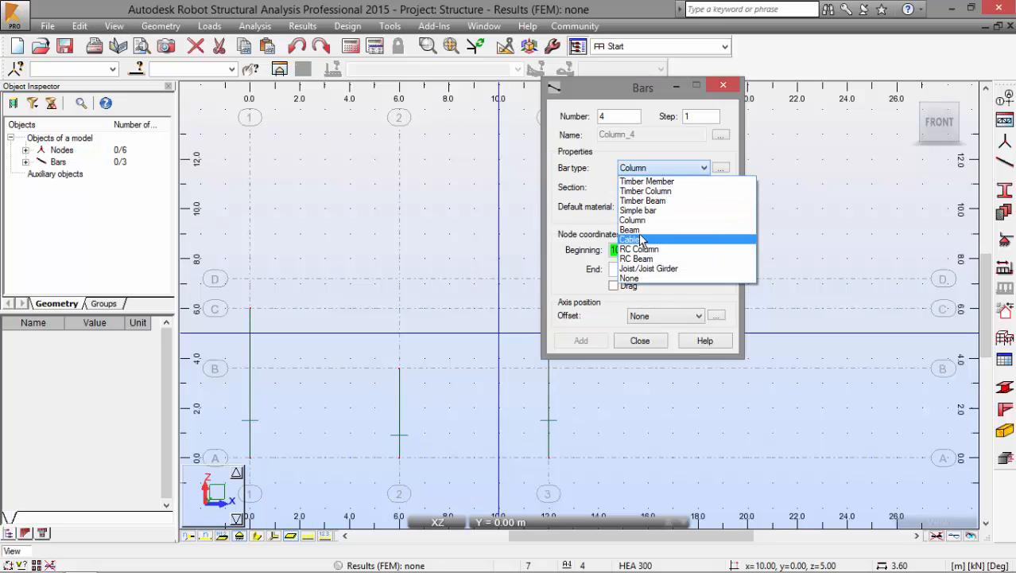
- Draw an IPE 240 beam at 3.60 m from x=6 to x=12 and finish adding bars
left_click(630, 229)
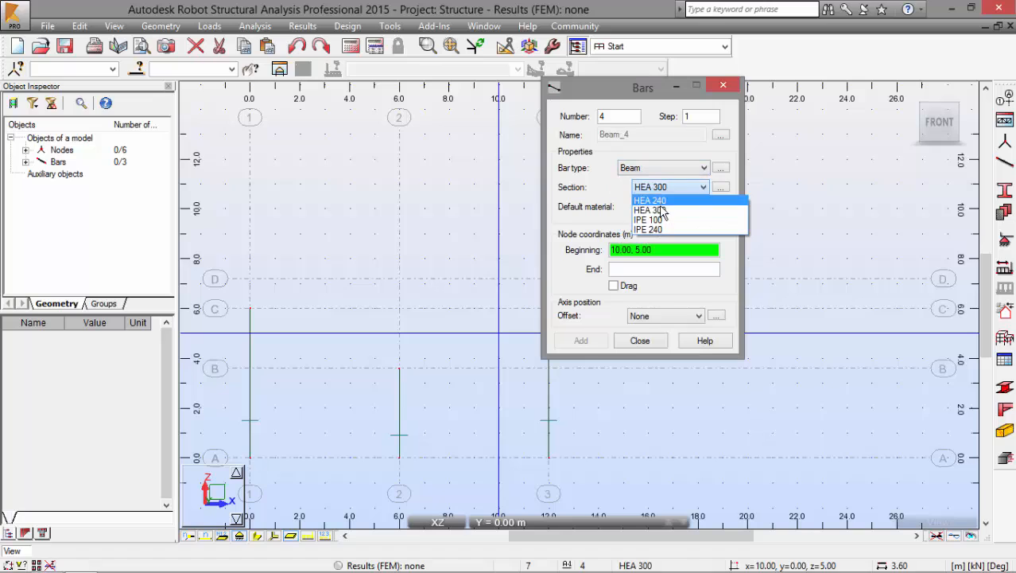
left_click(649, 229)
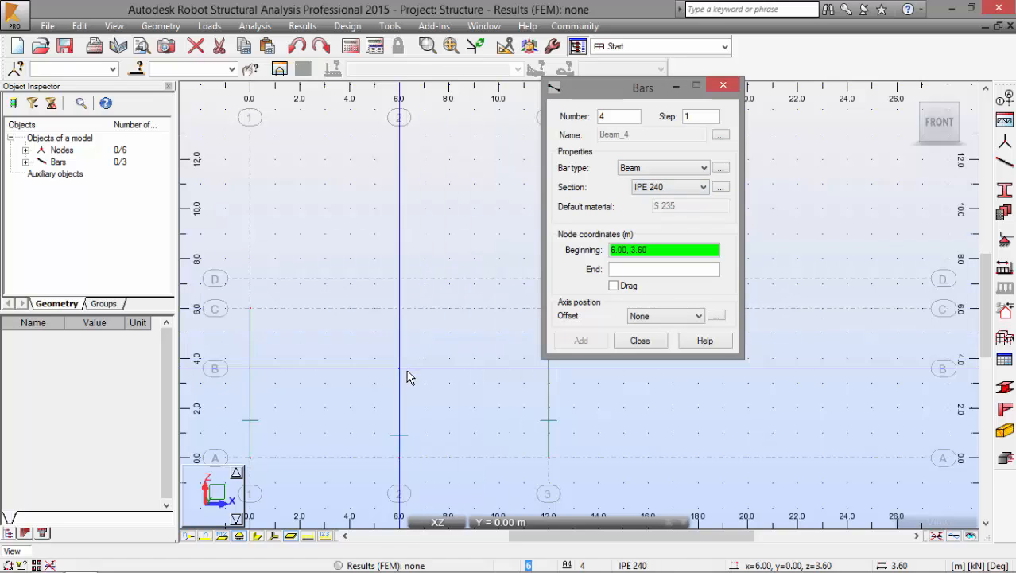
mouse_move(401, 374)
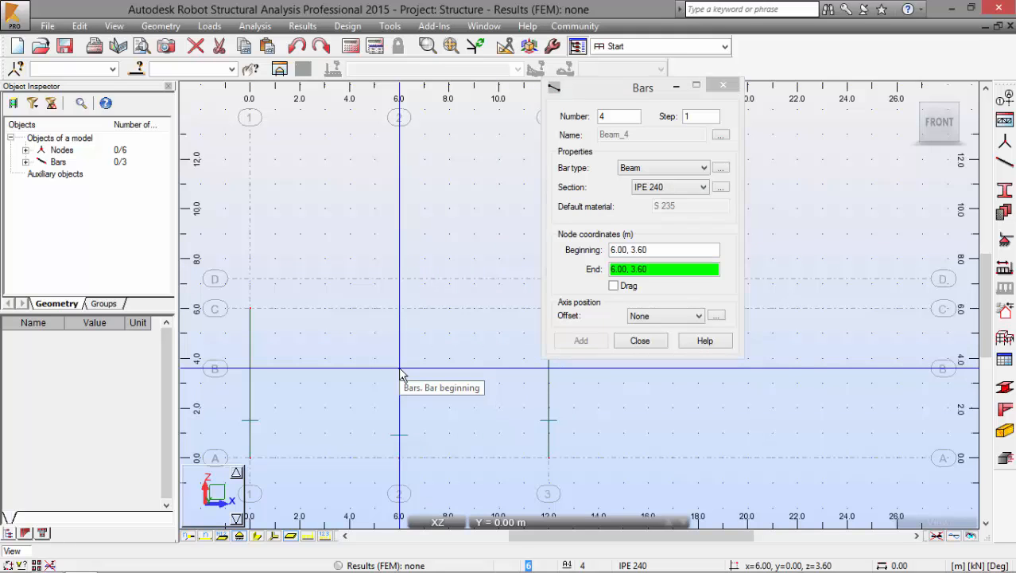
left_click(581, 340)
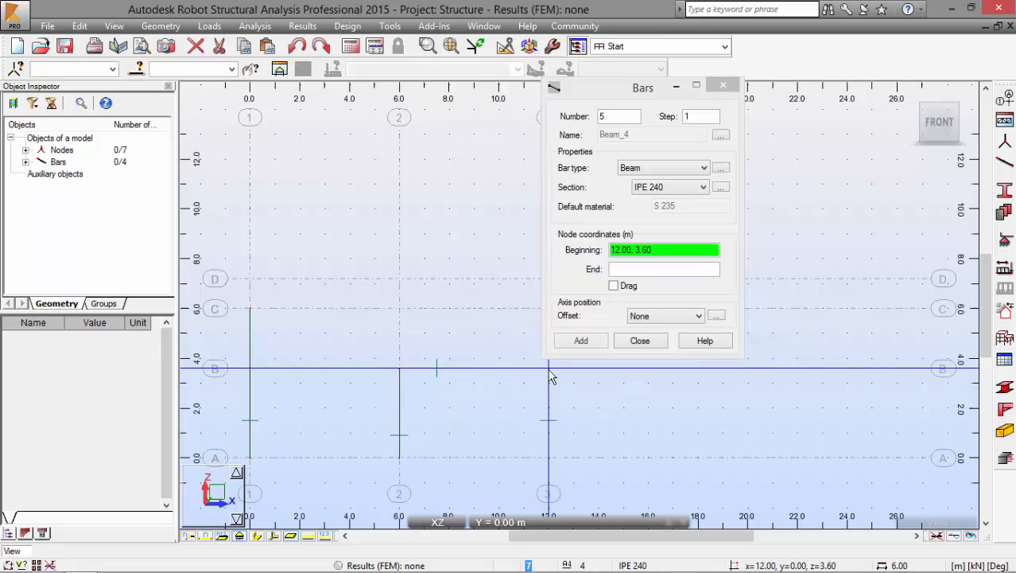
left_click(580, 340)
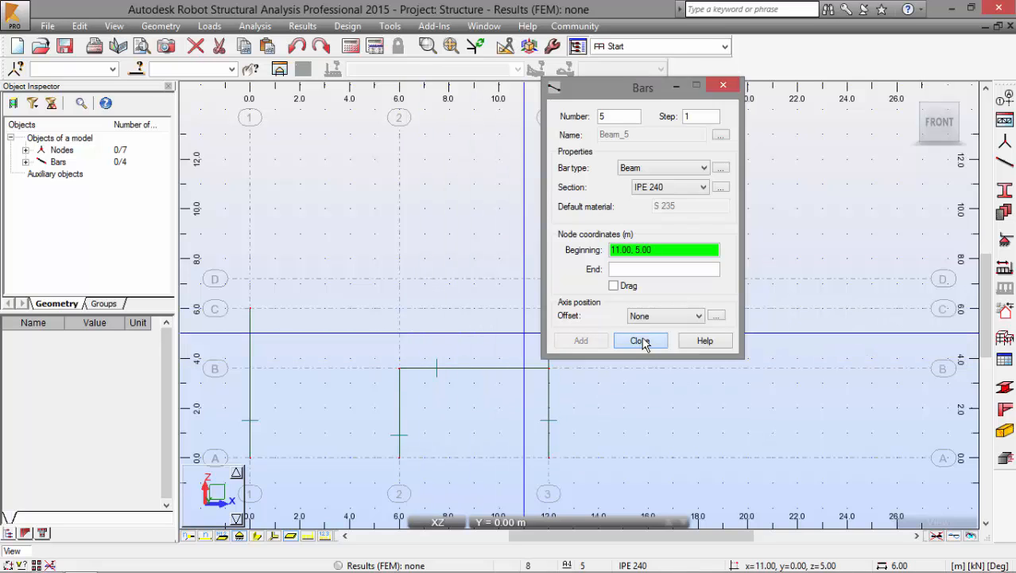
left_click(640, 340)
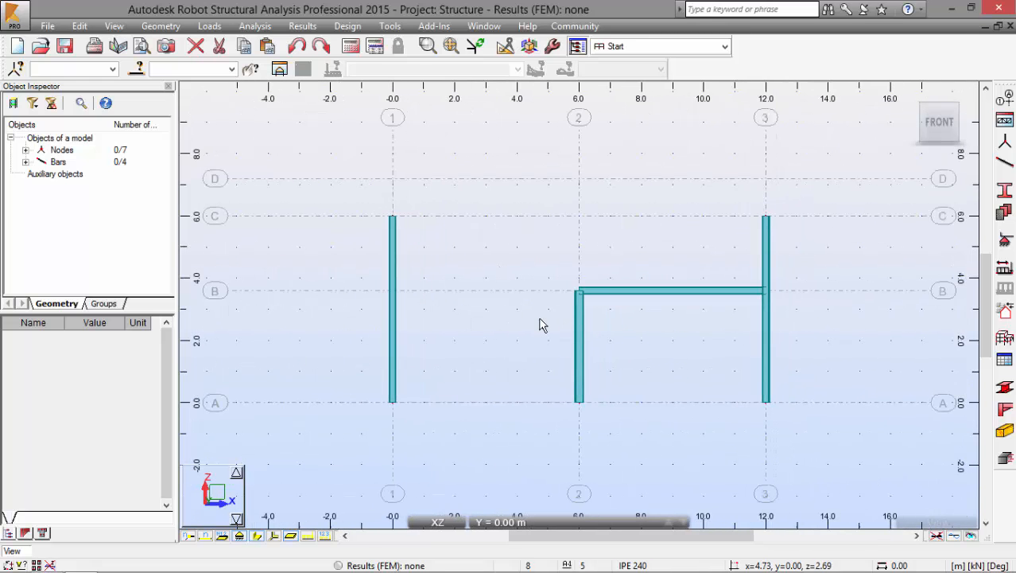
mouse_move(540, 322)
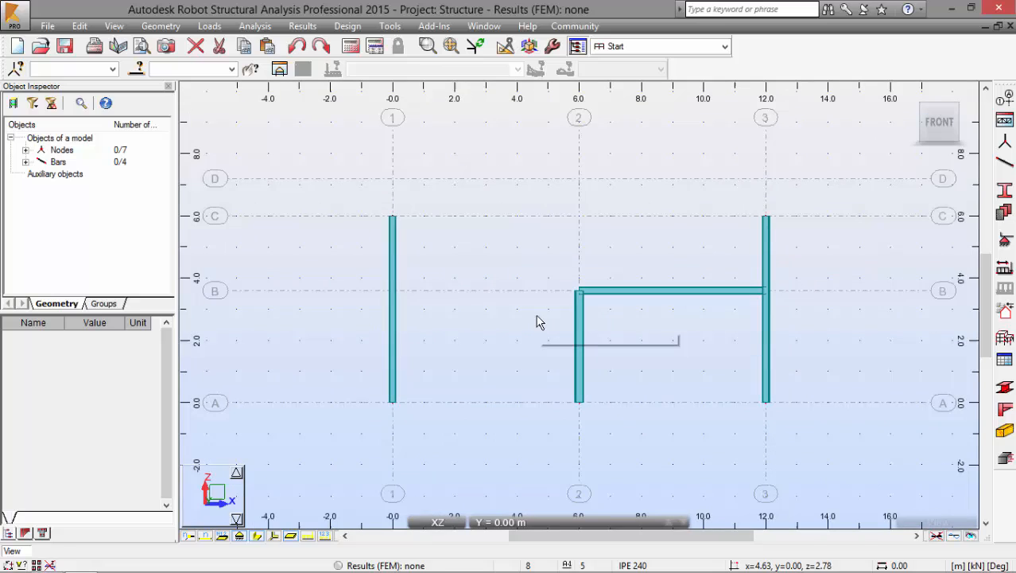
mouse_move(539, 322)
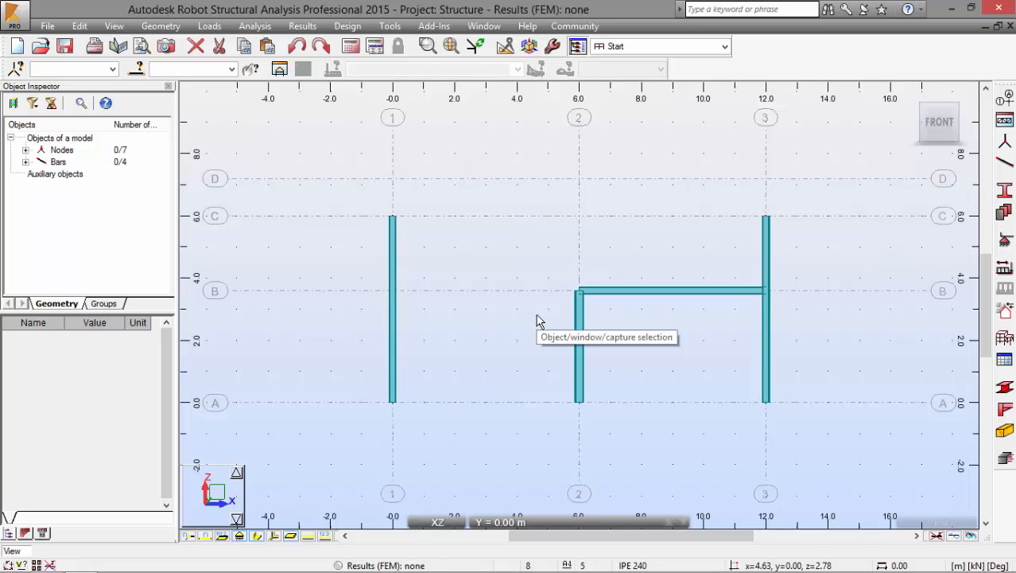
mouse_move(199, 547)
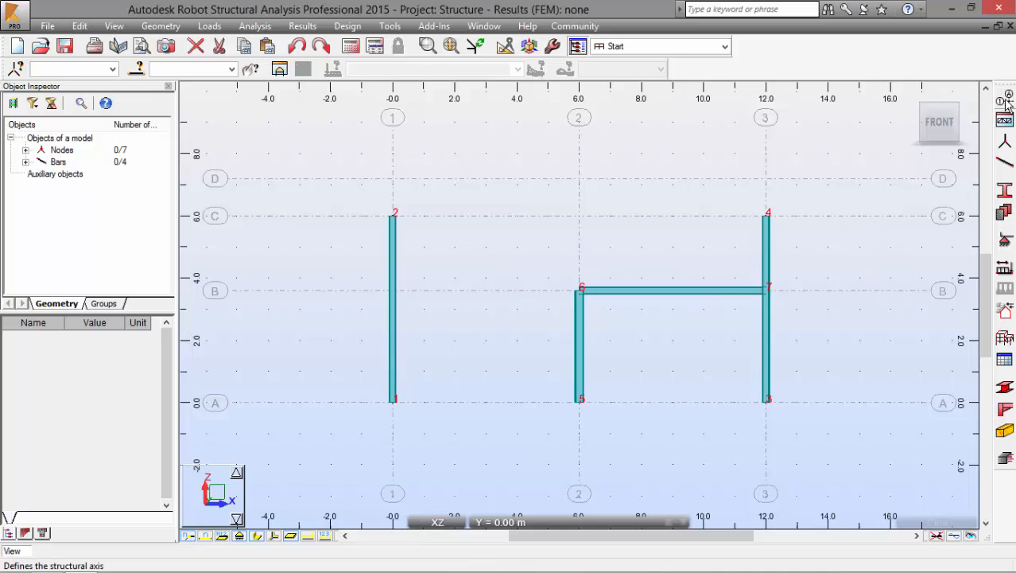
mouse_move(814, 167)
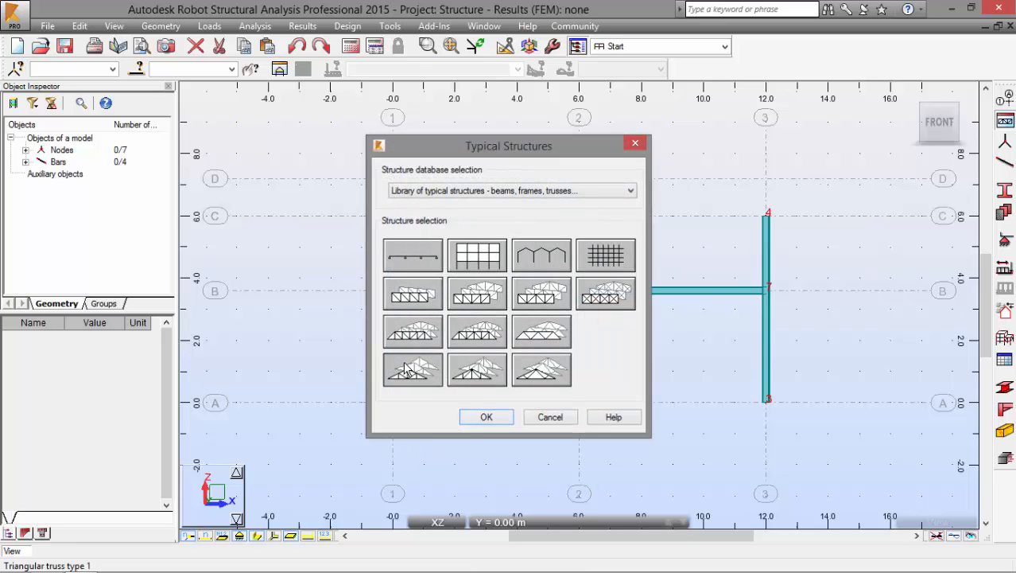
- Pick Triangular Truss Type 1 and set it 12 m long and 1.2 m high before the extra offsets
left_click(487, 417)
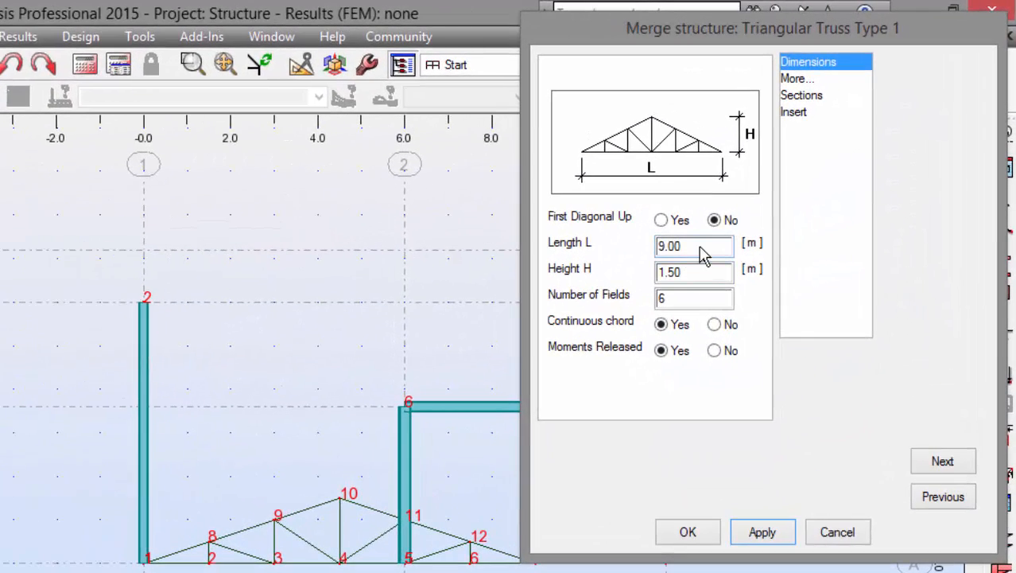
triple_click(694, 245)
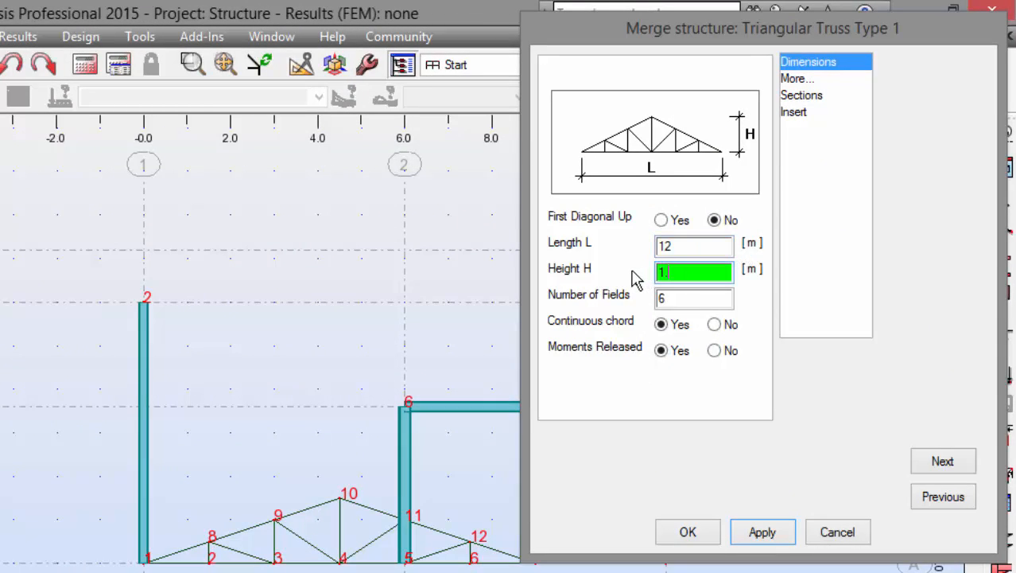
type("2")
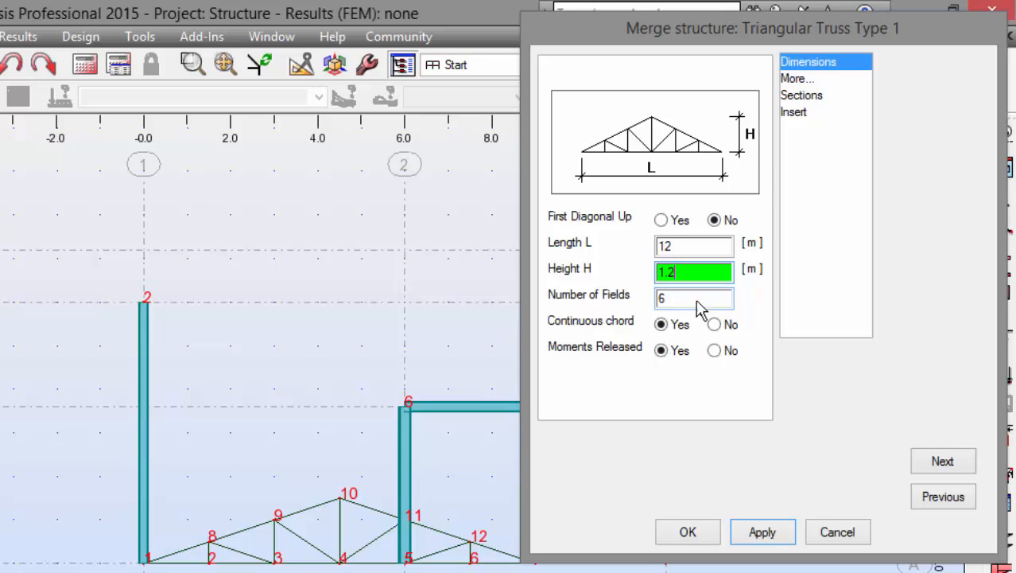
mouse_move(621, 329)
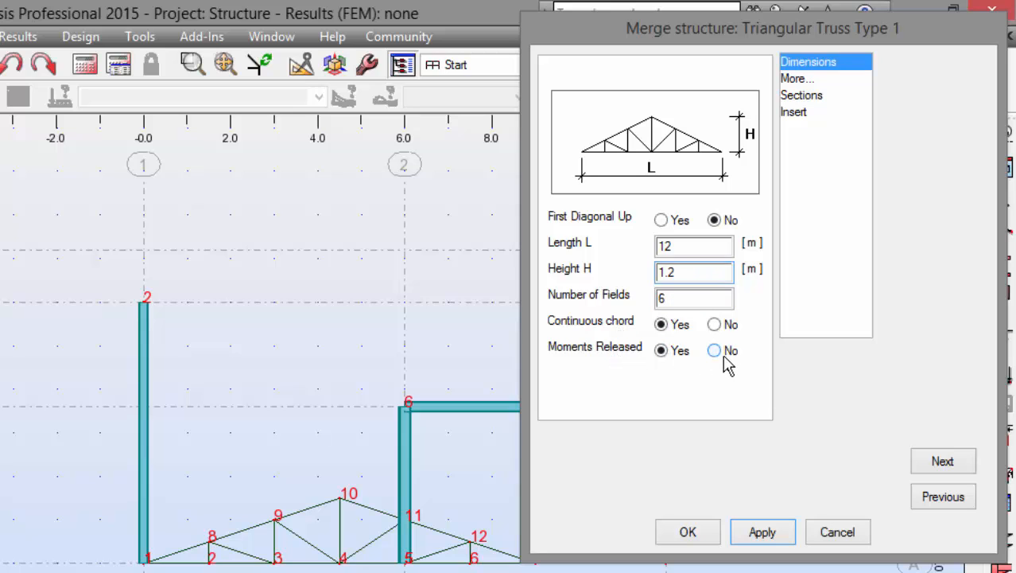
left_click(798, 78)
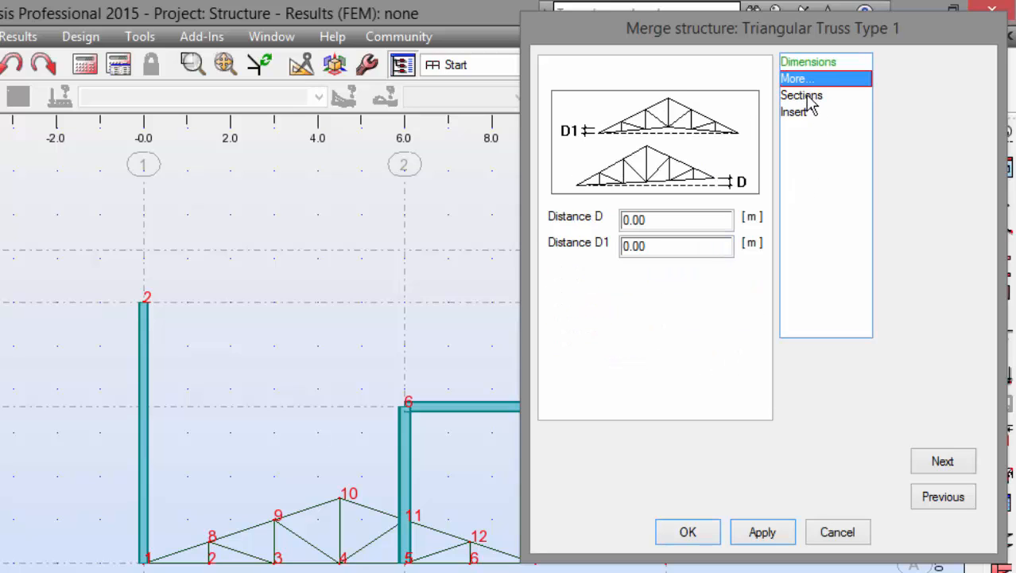
- Assign the DCED 90x10 section to the upper truss chord
left_click(802, 95)
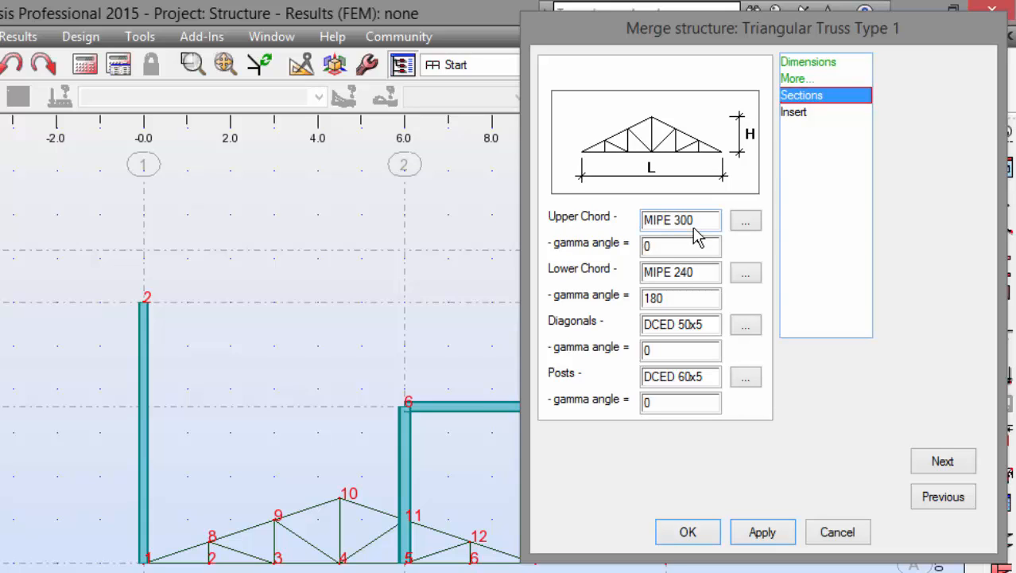
mouse_move(688, 248)
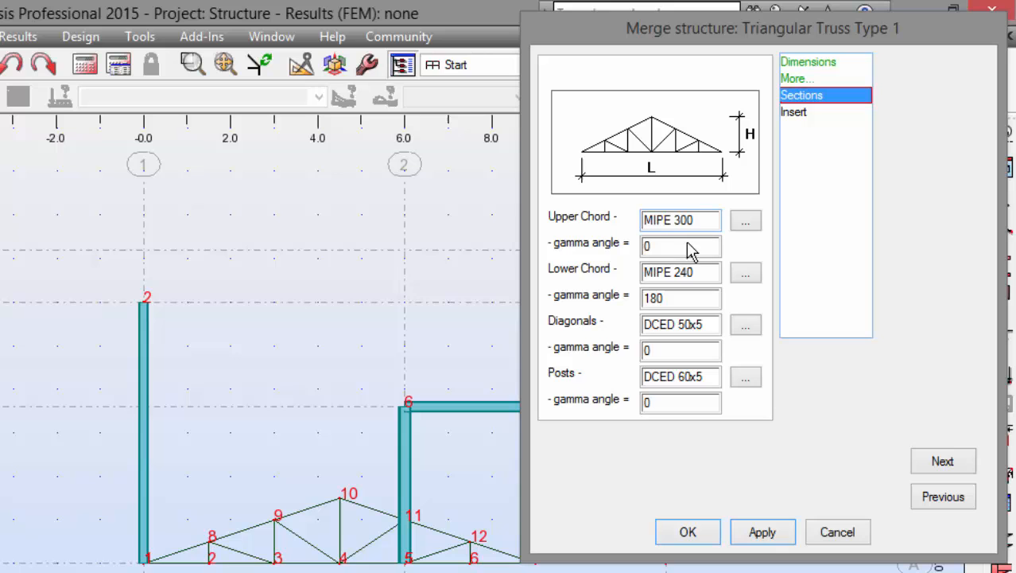
left_click(744, 220)
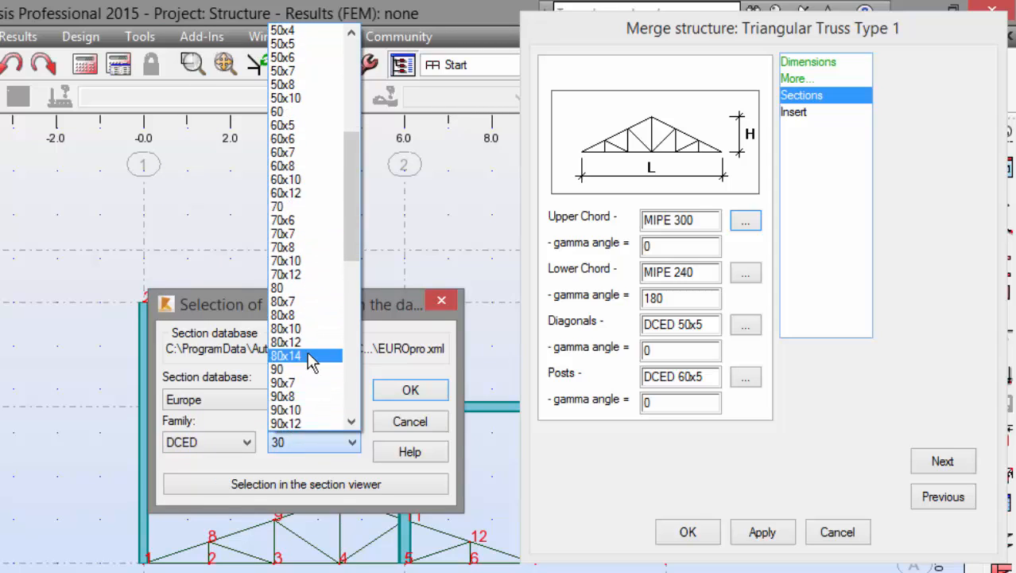
left_click(286, 409)
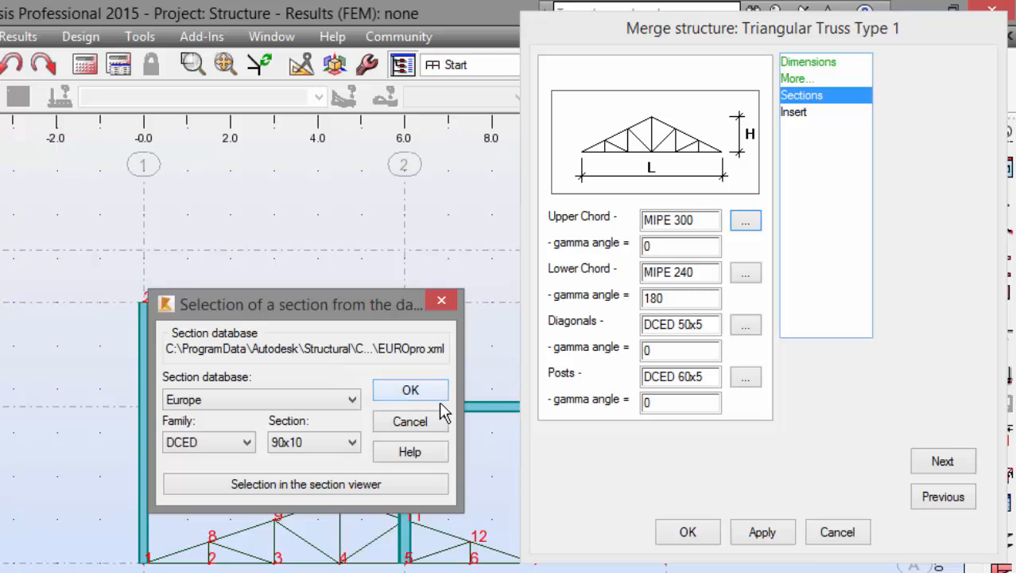
left_click(411, 388)
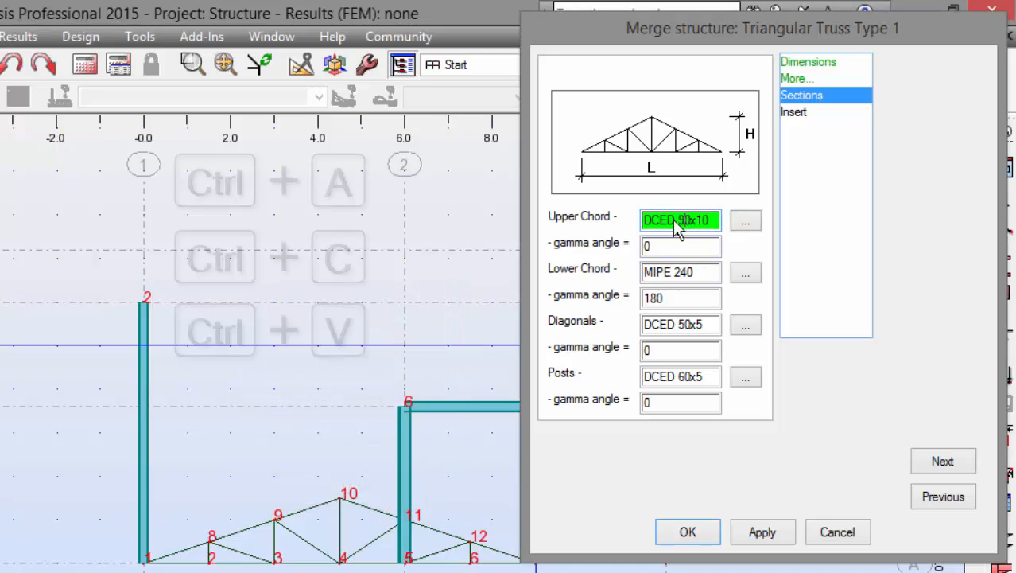
- Copy DCED 90x10 to the lower chord and set the diagonals to CAE 70x7
left_click(680, 272)
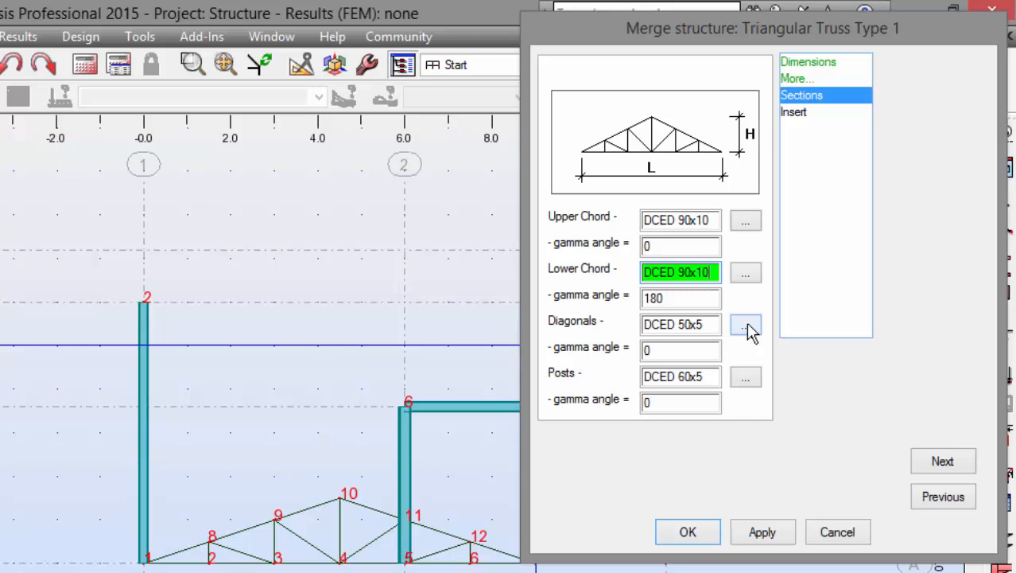
left_click(744, 325)
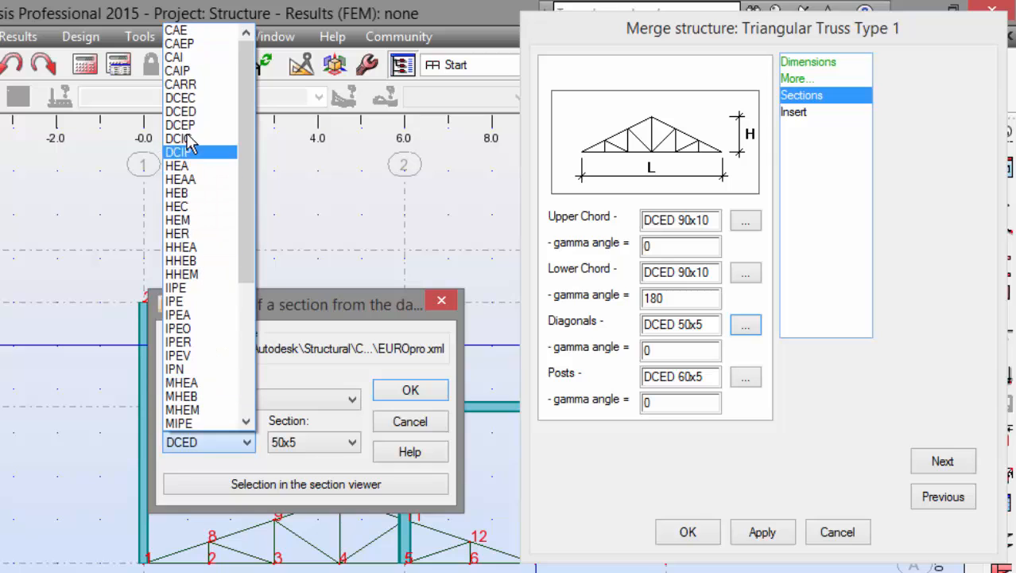
left_click(208, 442)
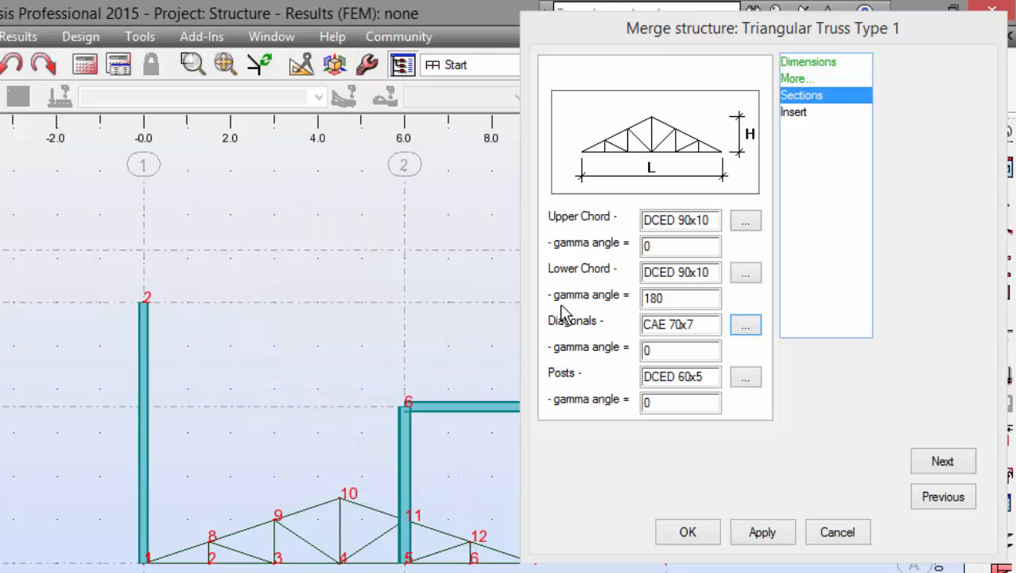
mouse_move(712, 444)
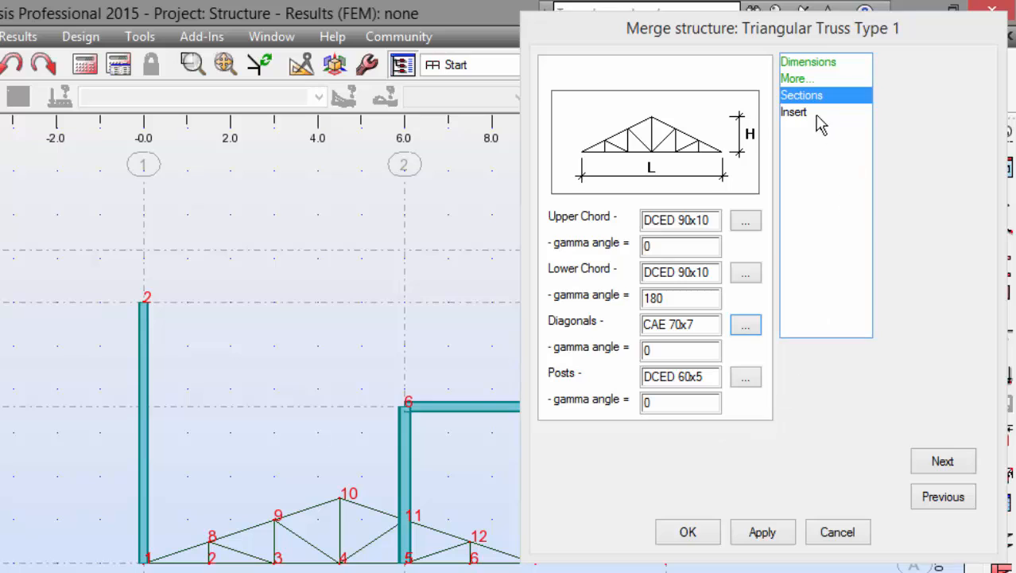
- Merge the truss into the model at insertion point 0.00, 0.00, 6.00 on the column tops
left_click(794, 112)
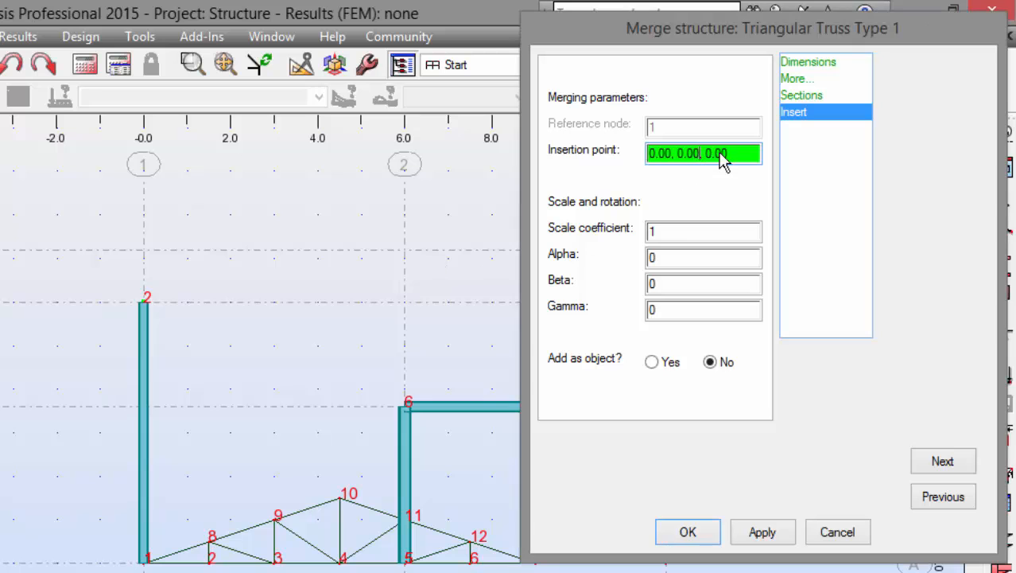
left_click(147, 306)
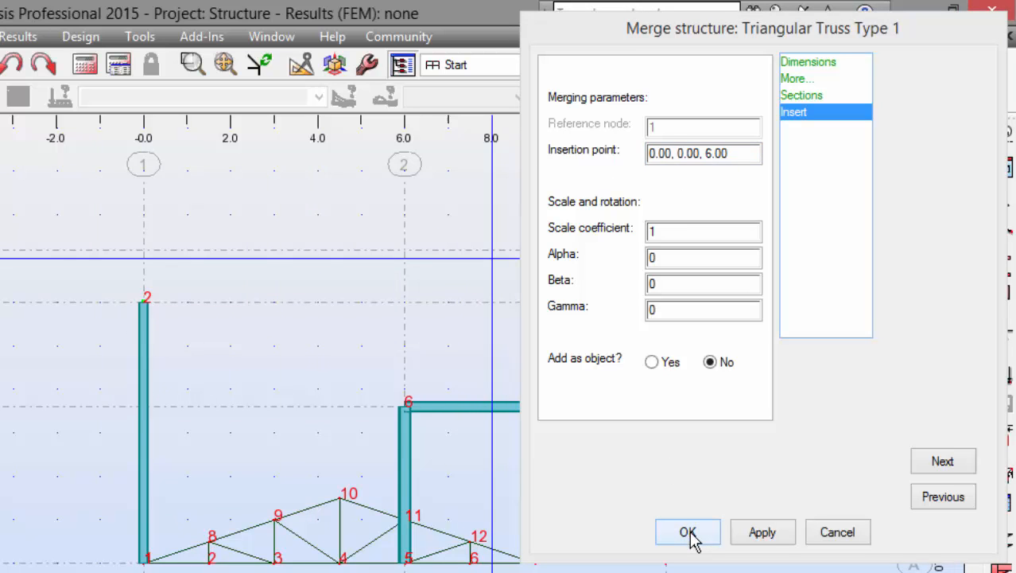
left_click(687, 531)
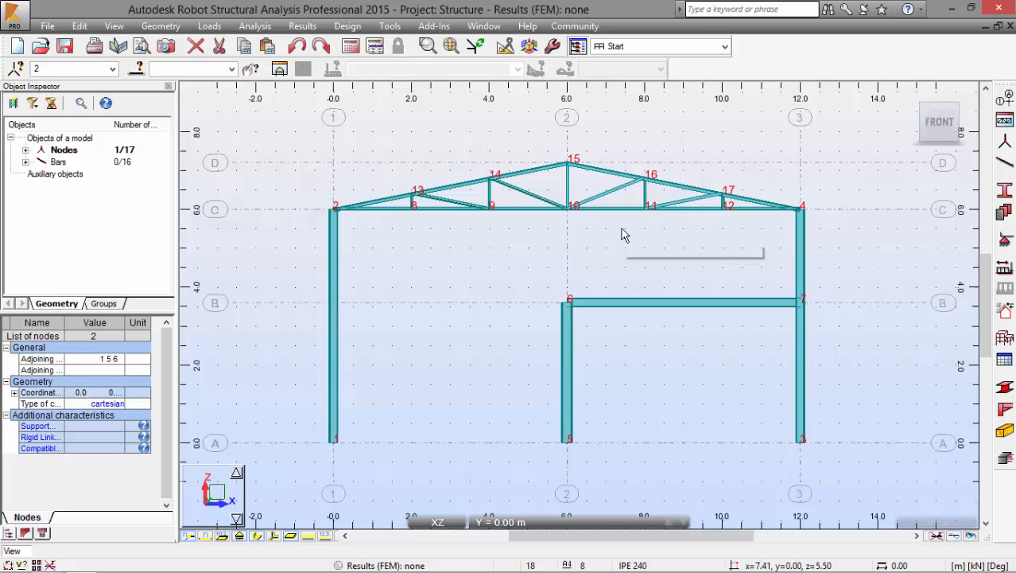
mouse_move(624, 236)
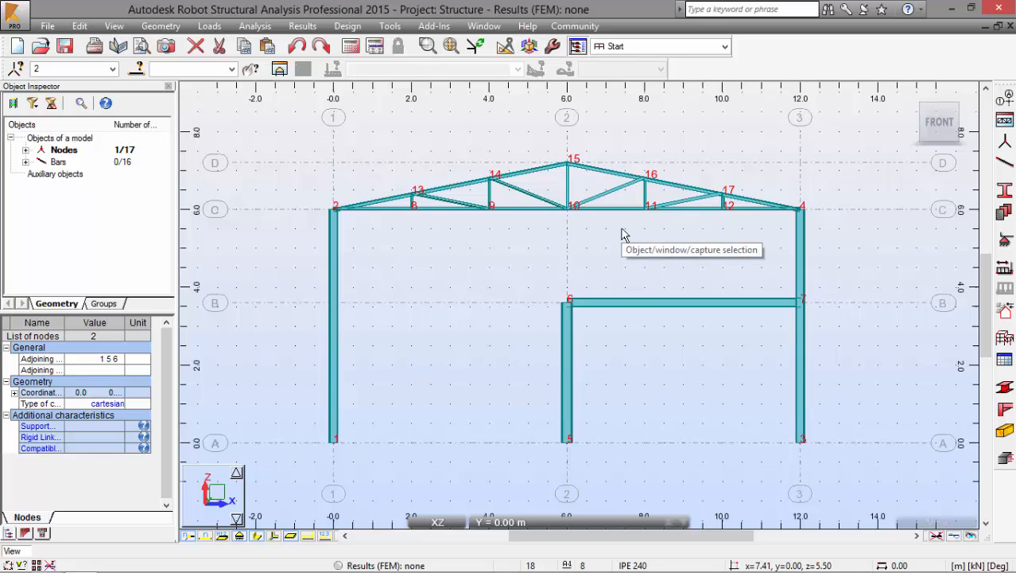